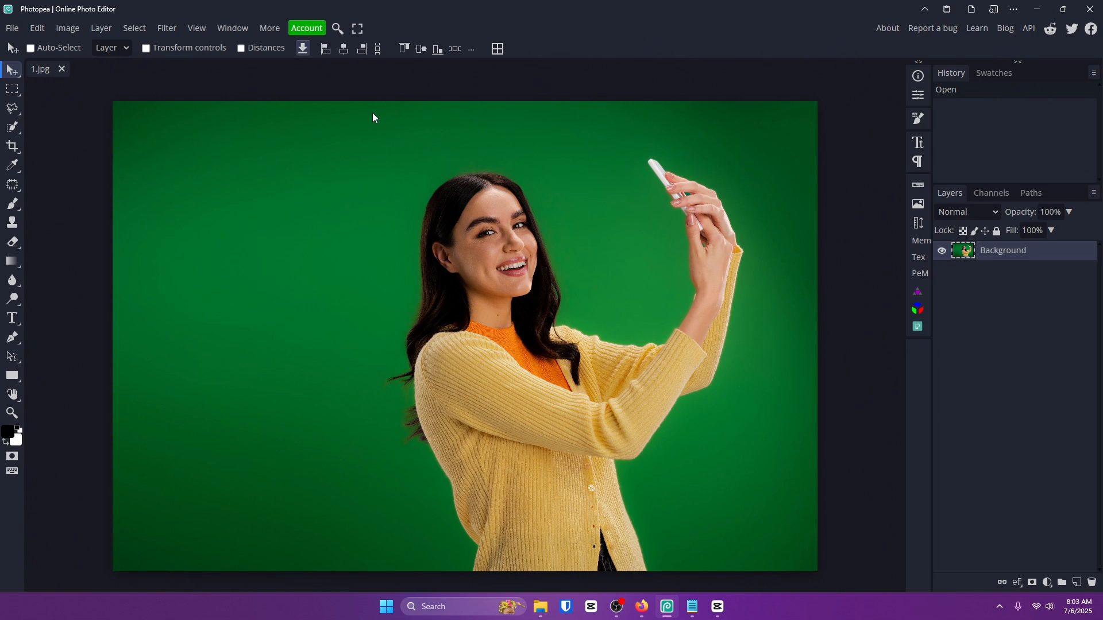
{"action": "mouse_move", "coordinate": [350, 156]}
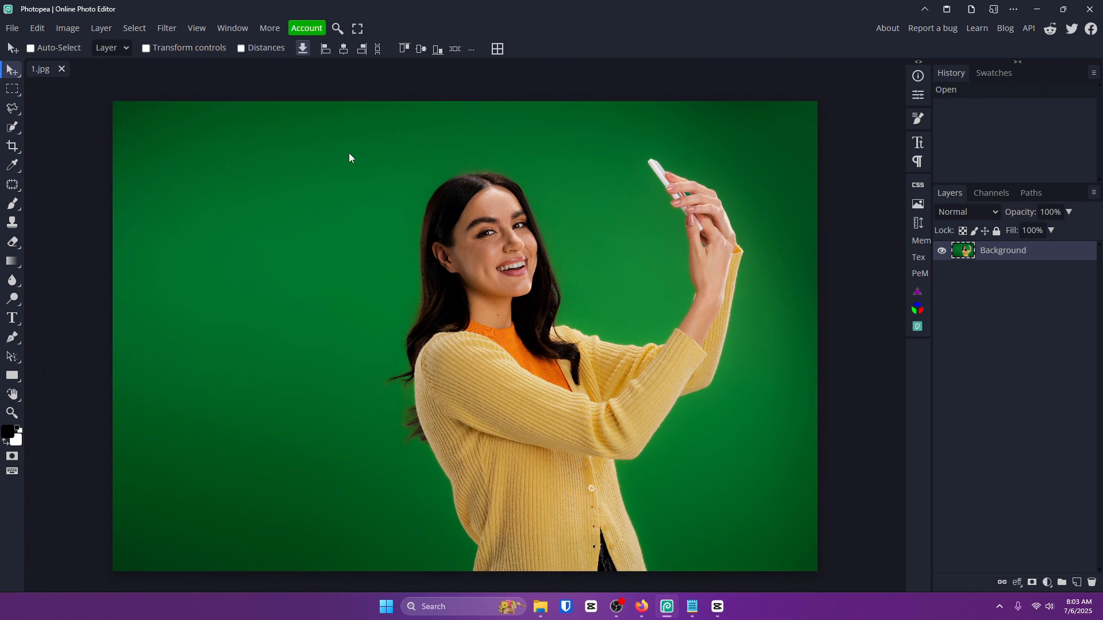
Zoom in, then run Select > Remove BG to strip the green backdrop.
{"action": "left_click", "coordinate": [12, 414]}
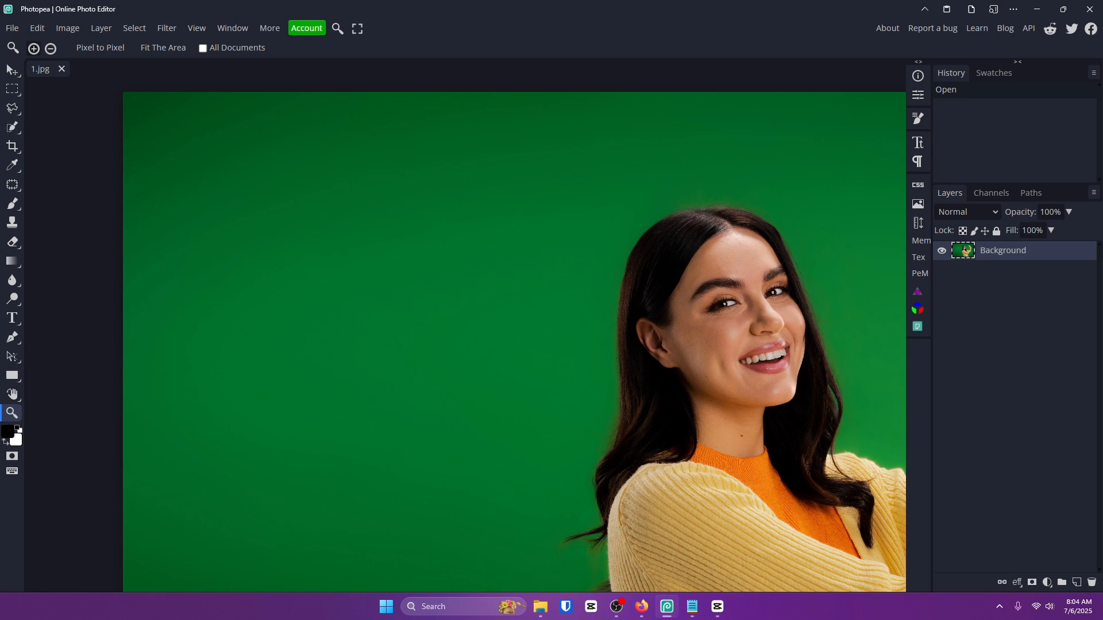
{"action": "mouse_move", "coordinate": [226, 173]}
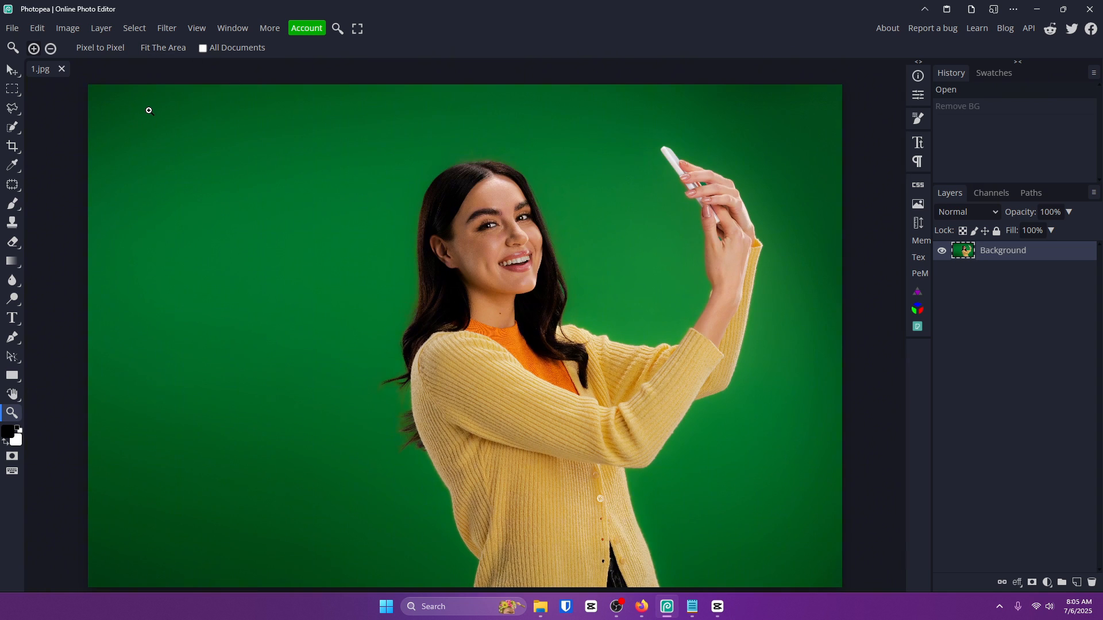
{"action": "mouse_move", "coordinate": [309, 169]}
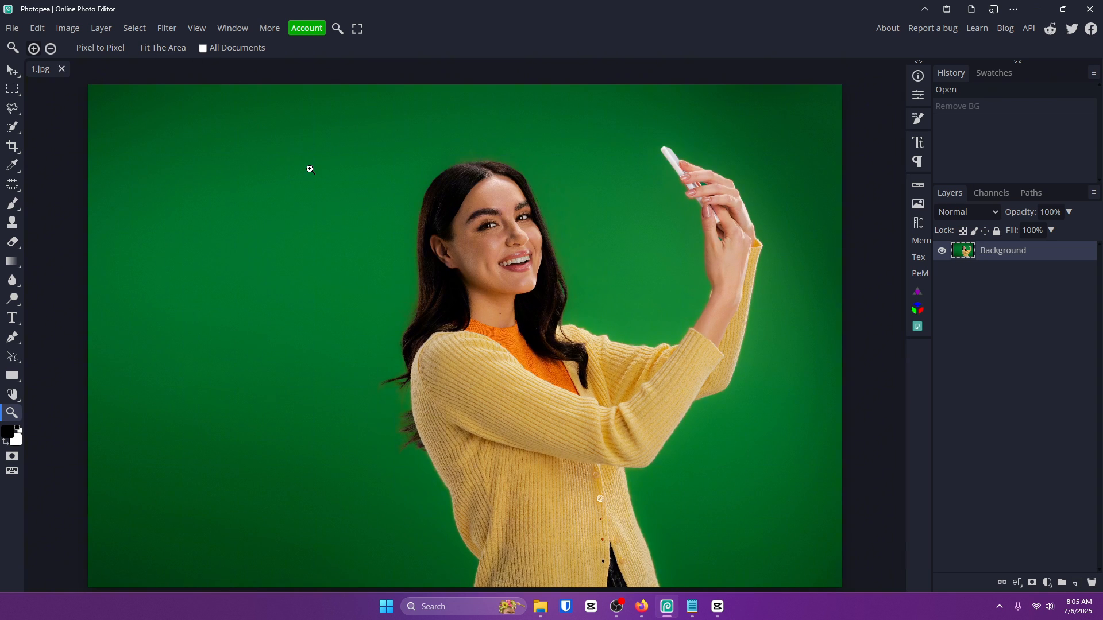
{"action": "mouse_move", "coordinate": [315, 179]}
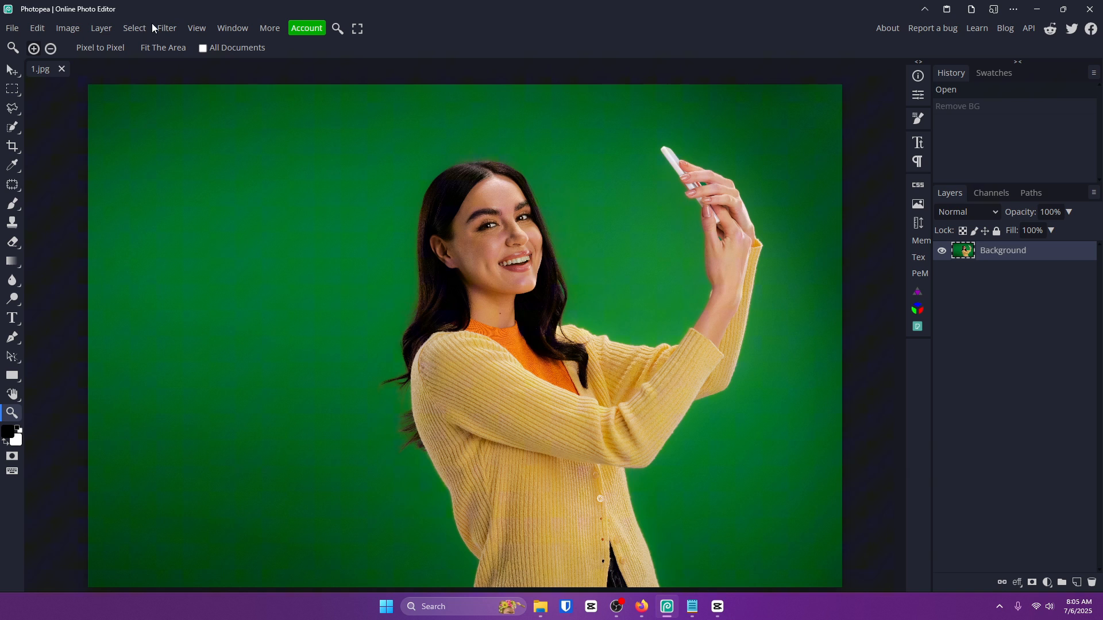
{"action": "left_click", "coordinate": [134, 28]}
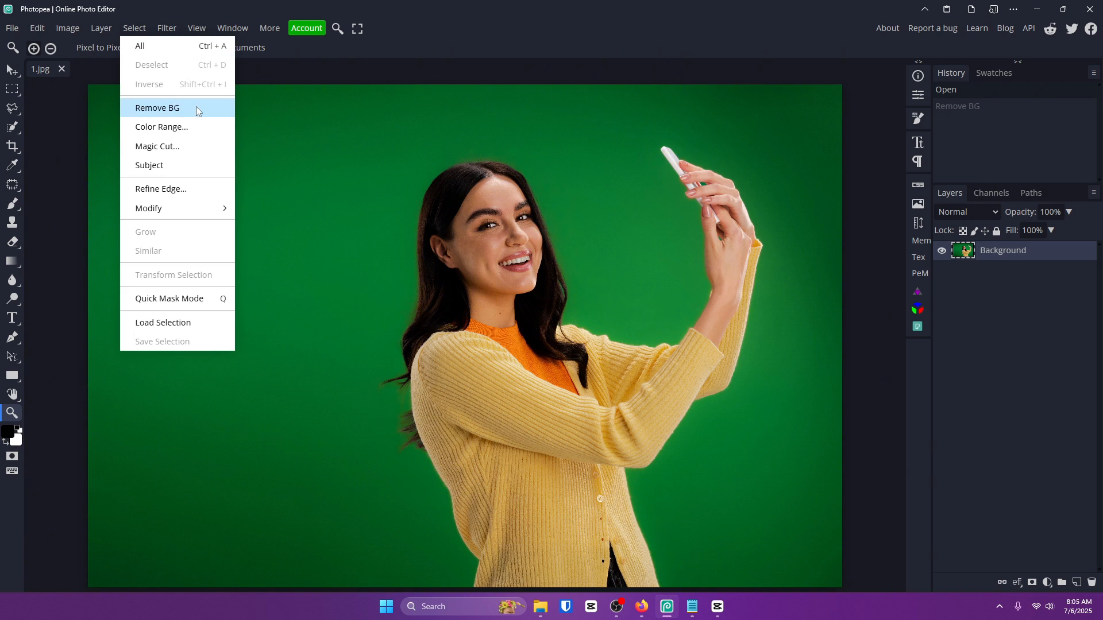
{"action": "left_click", "coordinate": [157, 108]}
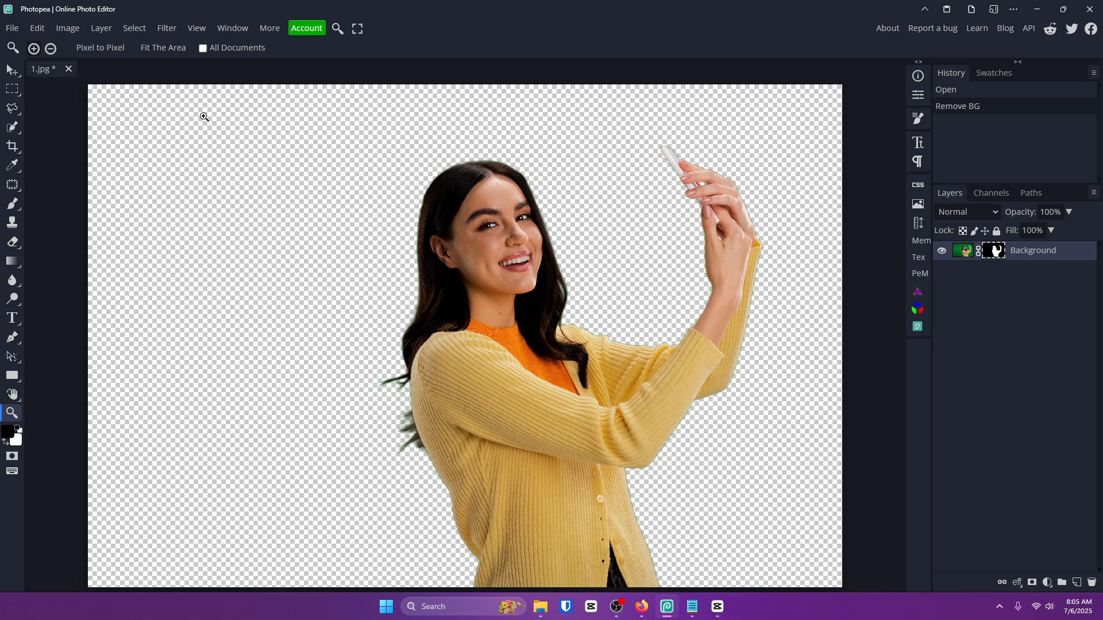
{"action": "mouse_move", "coordinate": [389, 81]}
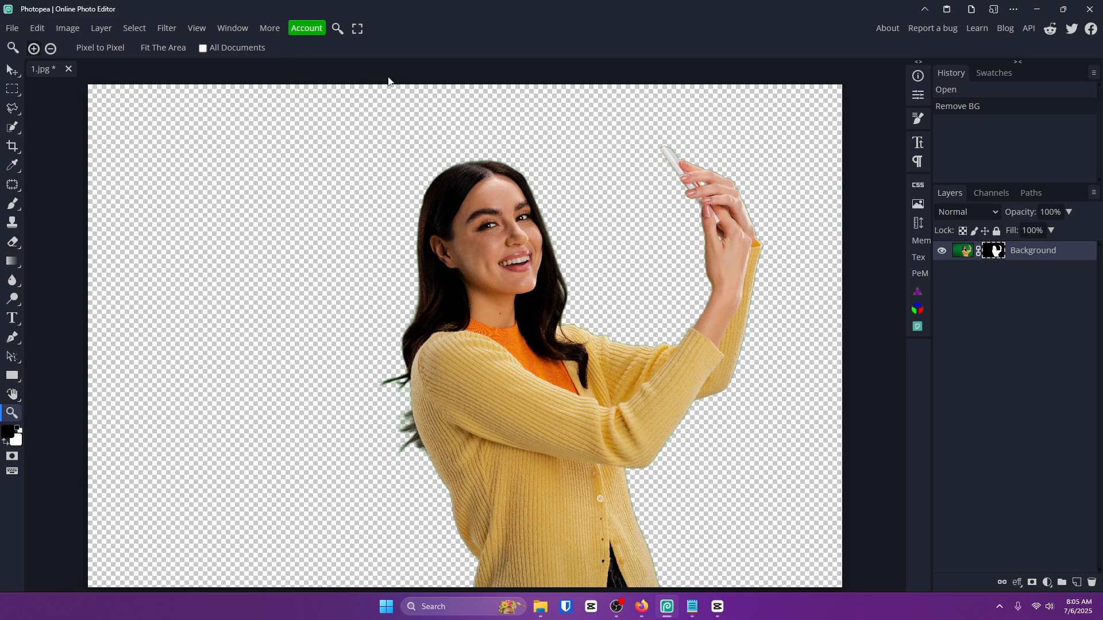
Apply the Minimum filter with a 6.4 px radius to the cut-out.
{"action": "left_click", "coordinate": [167, 28]}
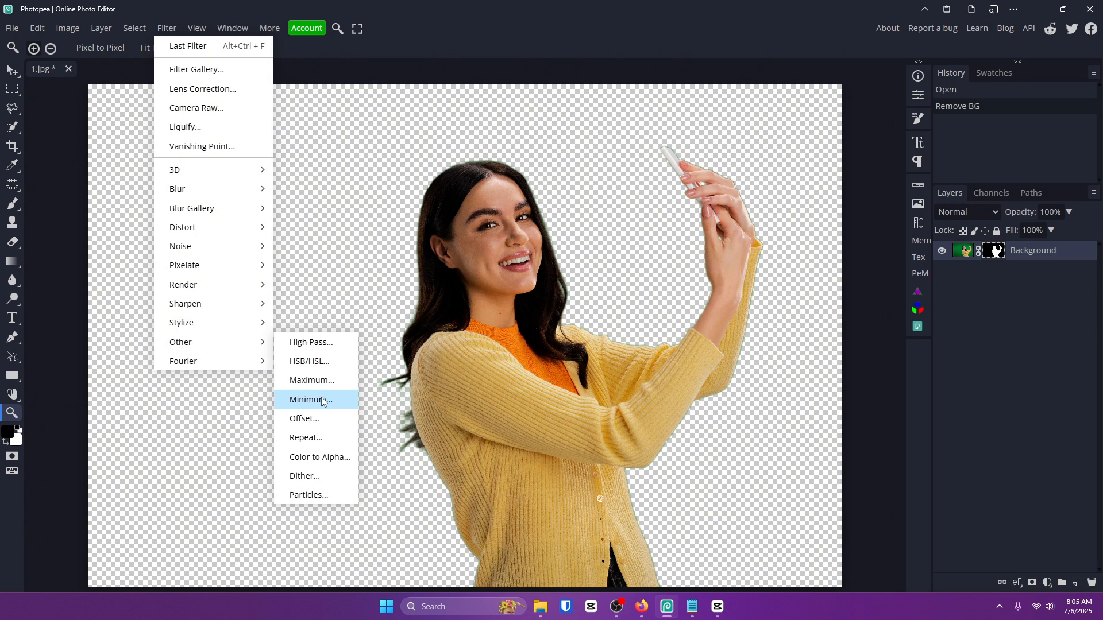
{"action": "left_click", "coordinate": [310, 400]}
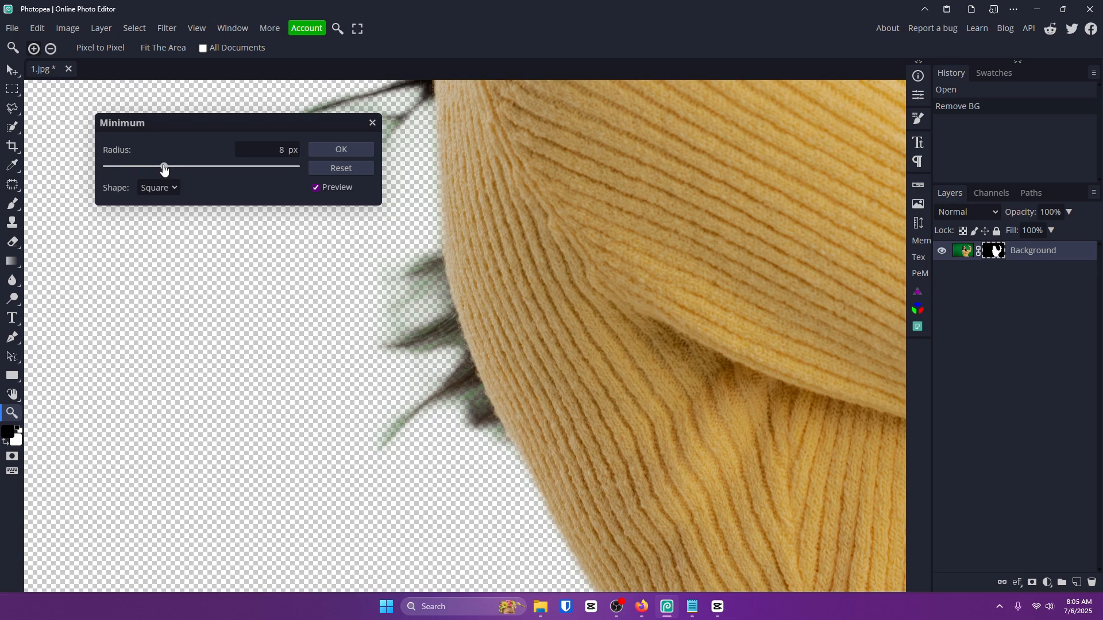
{"action": "left_click_drag", "start_coordinate": [163, 167], "coordinate": [110, 167]}
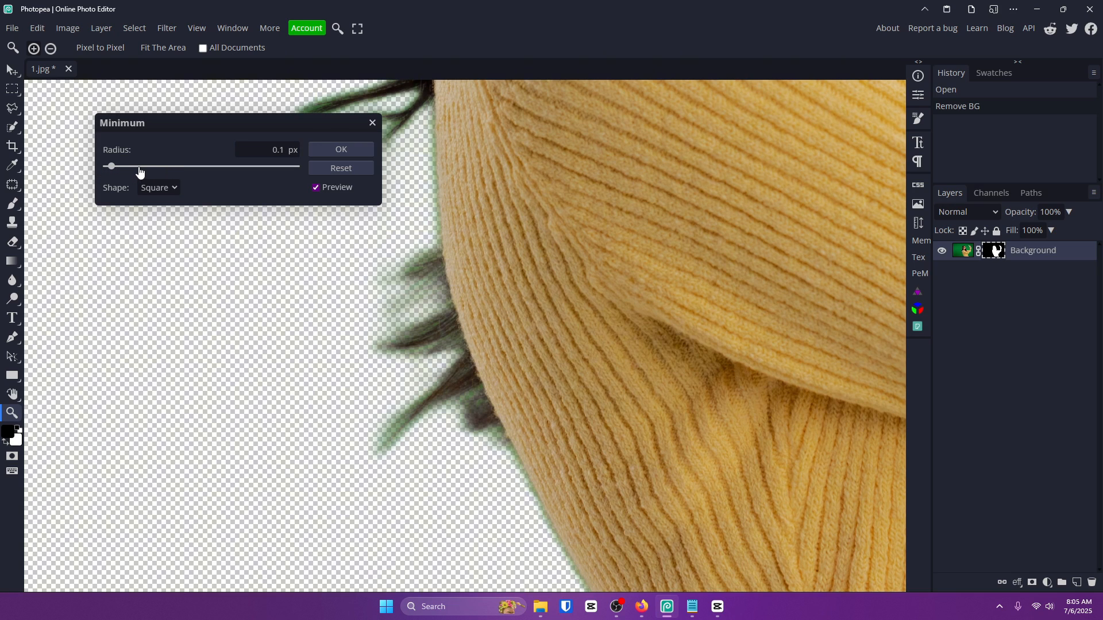
{"action": "left_click_drag", "start_coordinate": [110, 167], "coordinate": [163, 166]}
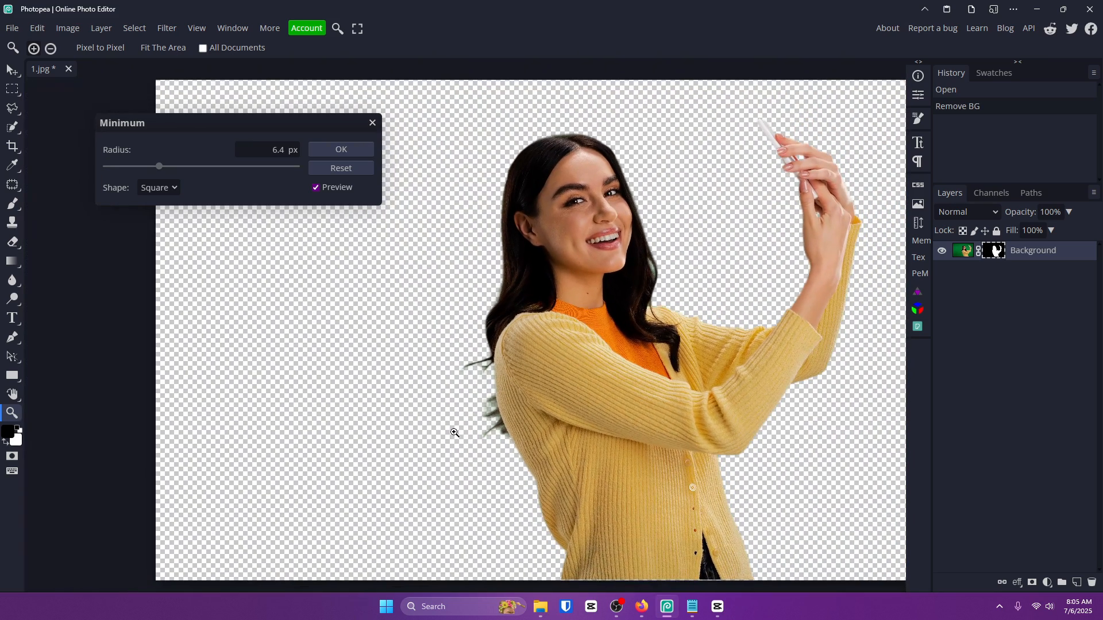
{"action": "left_click", "coordinate": [339, 149]}
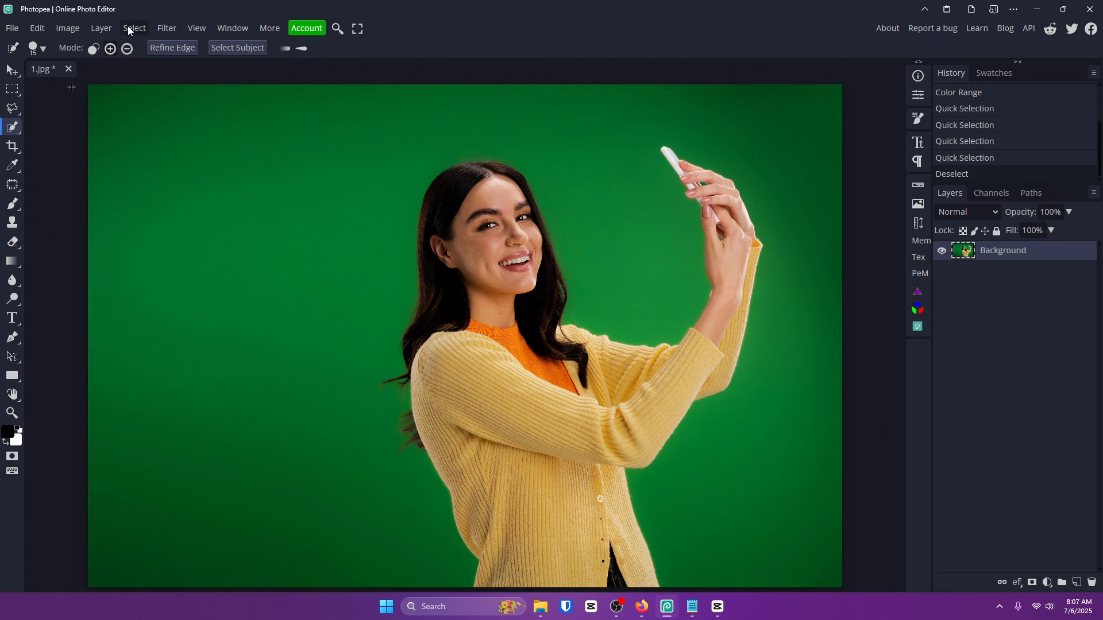
Open the Select menu over the restored green-screen photo.
{"action": "left_click", "coordinate": [134, 28]}
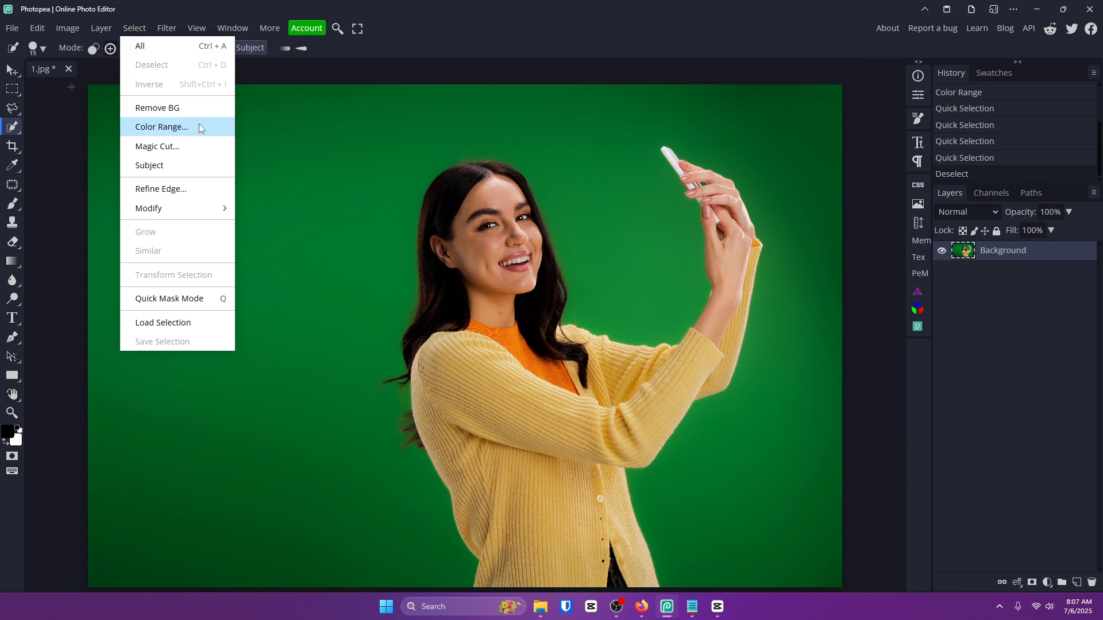
Select the green backdrop with Color Range at fuzziness 84 and add a layer mask.
{"action": "left_click", "coordinate": [161, 126]}
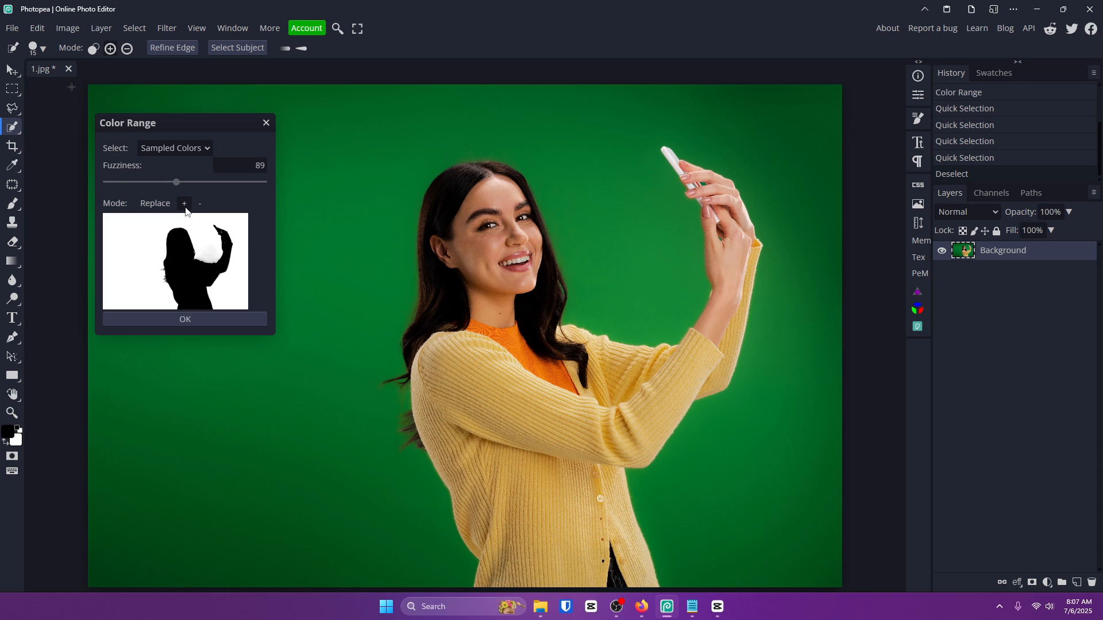
{"action": "left_click_drag", "start_coordinate": [185, 182], "coordinate": [174, 183]}
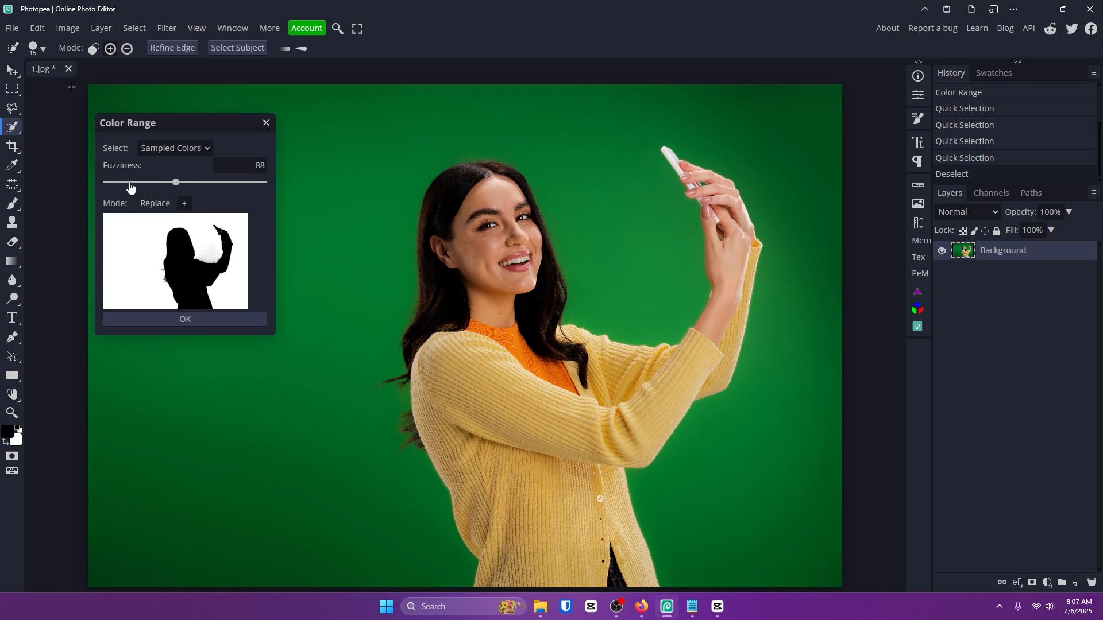
{"action": "left_click_drag", "start_coordinate": [175, 181], "coordinate": [128, 181]}
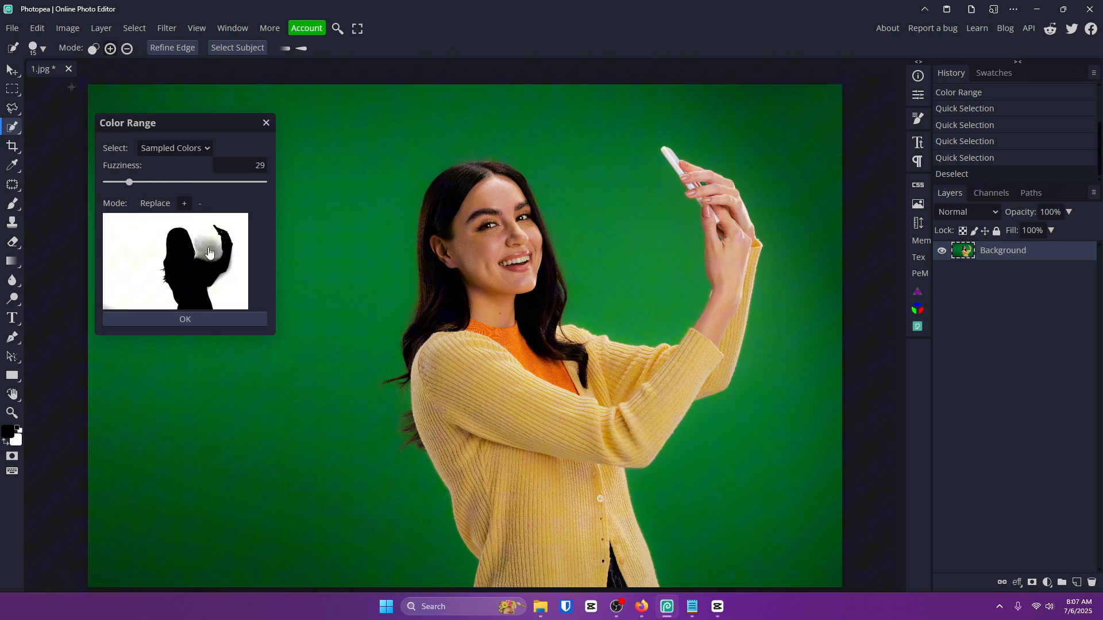
{"action": "left_click_drag", "start_coordinate": [128, 181], "coordinate": [142, 181]}
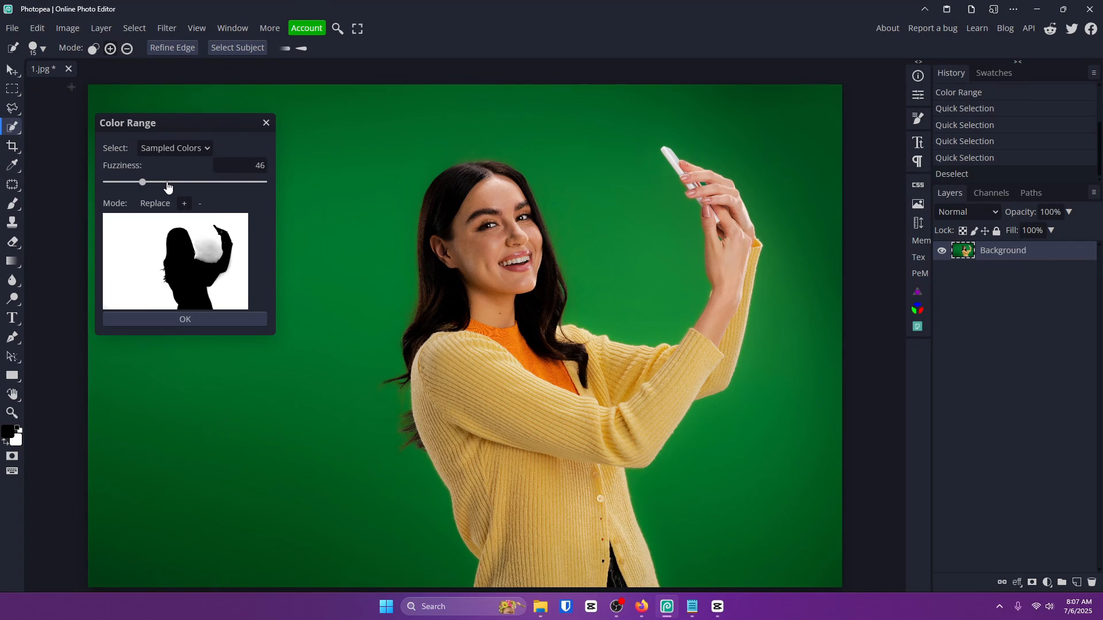
{"action": "left_click_drag", "start_coordinate": [142, 182], "coordinate": [203, 182]}
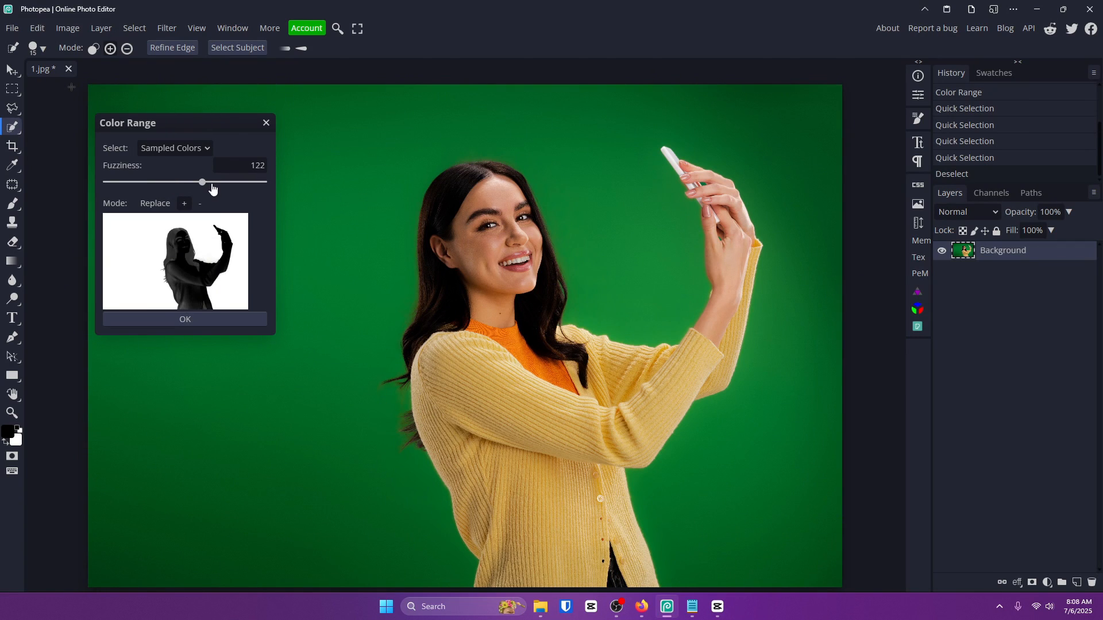
{"action": "left_click_drag", "start_coordinate": [202, 182], "coordinate": [208, 182]}
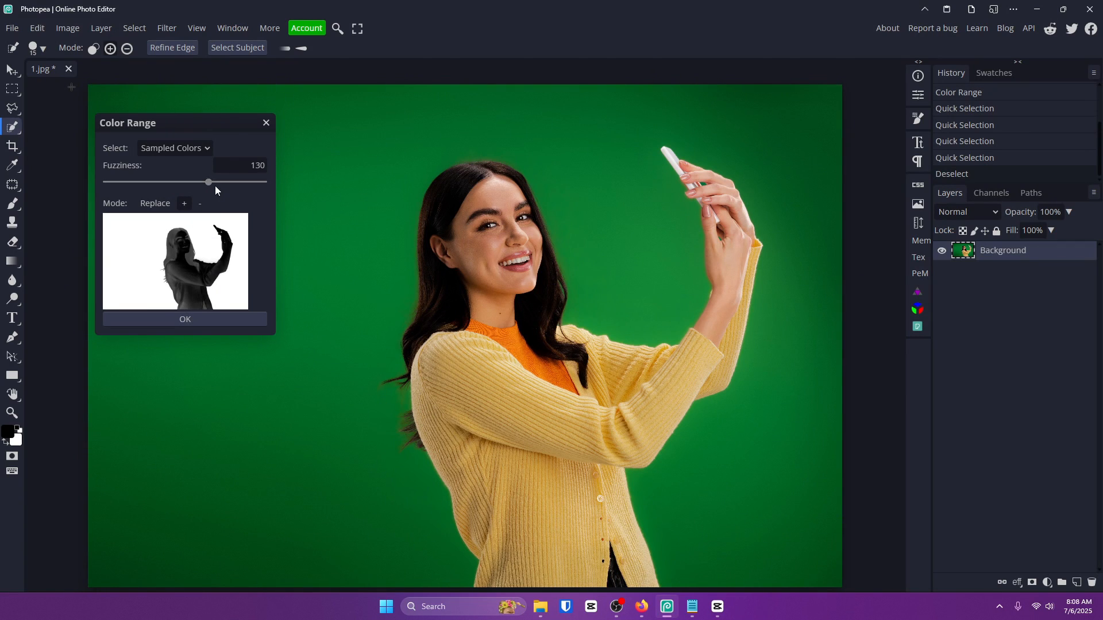
{"action": "left_click_drag", "start_coordinate": [208, 183], "coordinate": [205, 182]}
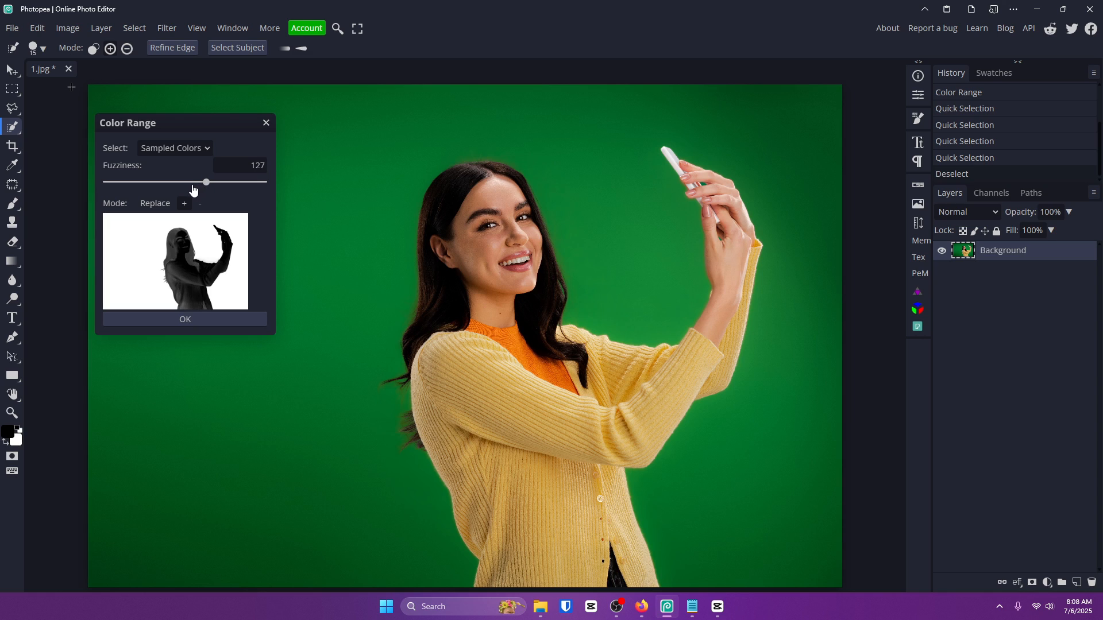
{"action": "left_click_drag", "start_coordinate": [205, 182], "coordinate": [187, 182]}
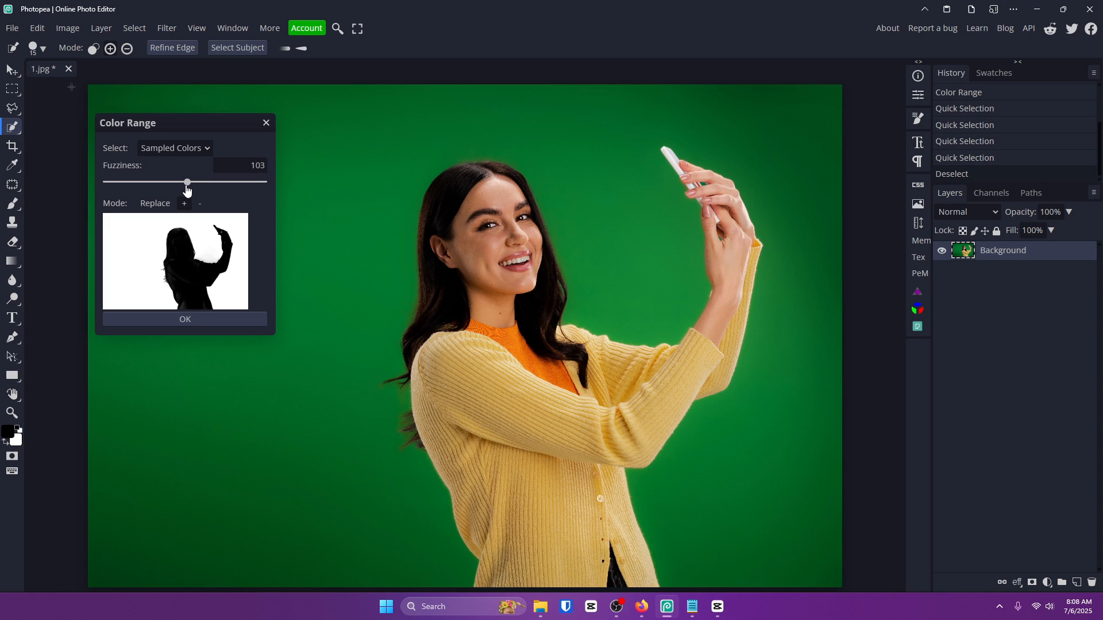
{"action": "left_click_drag", "start_coordinate": [187, 182], "coordinate": [178, 182]}
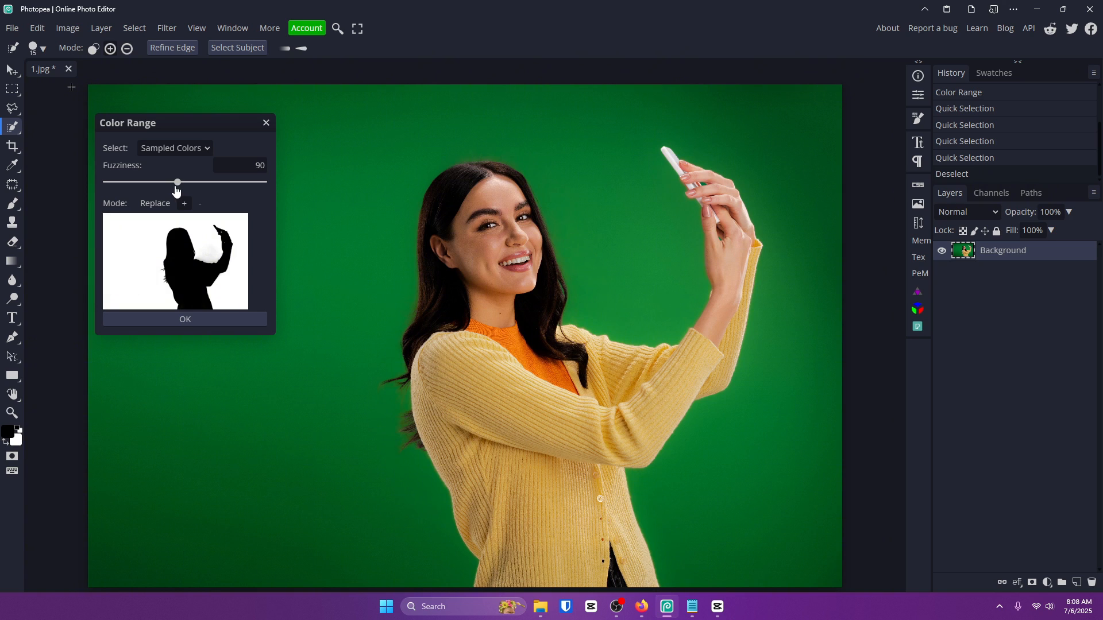
{"action": "left_click_drag", "start_coordinate": [178, 182], "coordinate": [172, 181]}
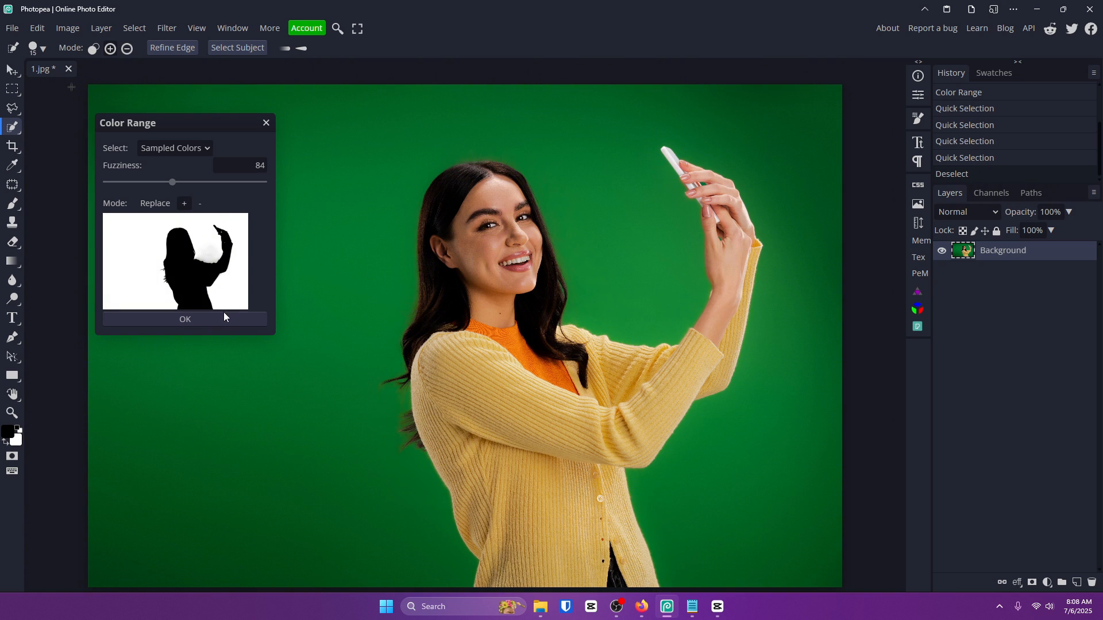
{"action": "left_click", "coordinate": [184, 319]}
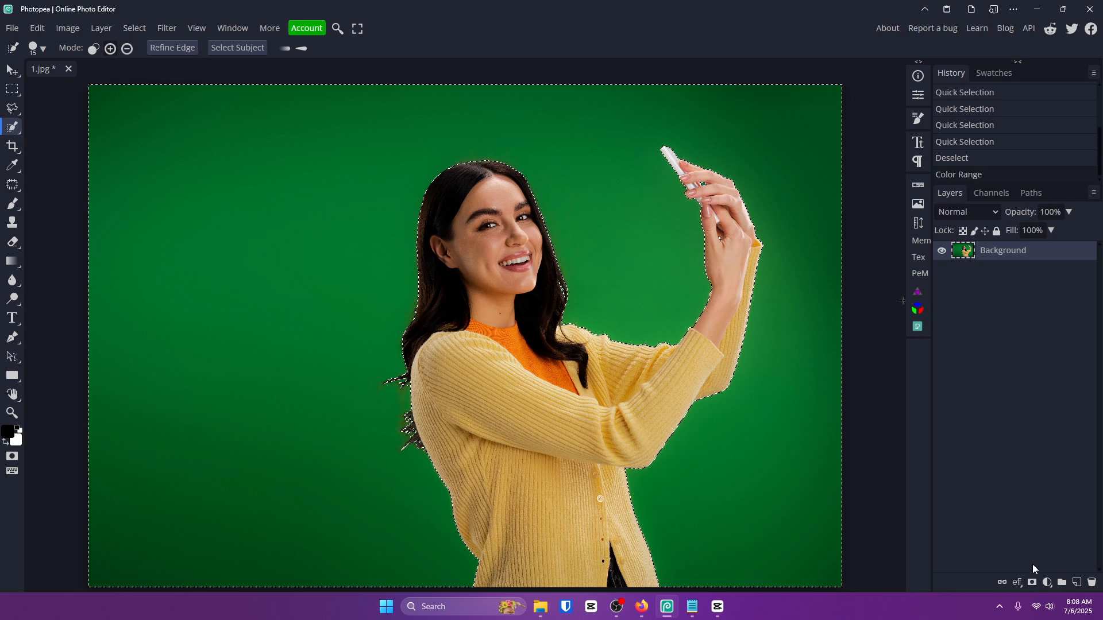
{"action": "mouse_move", "coordinate": [1032, 582]}
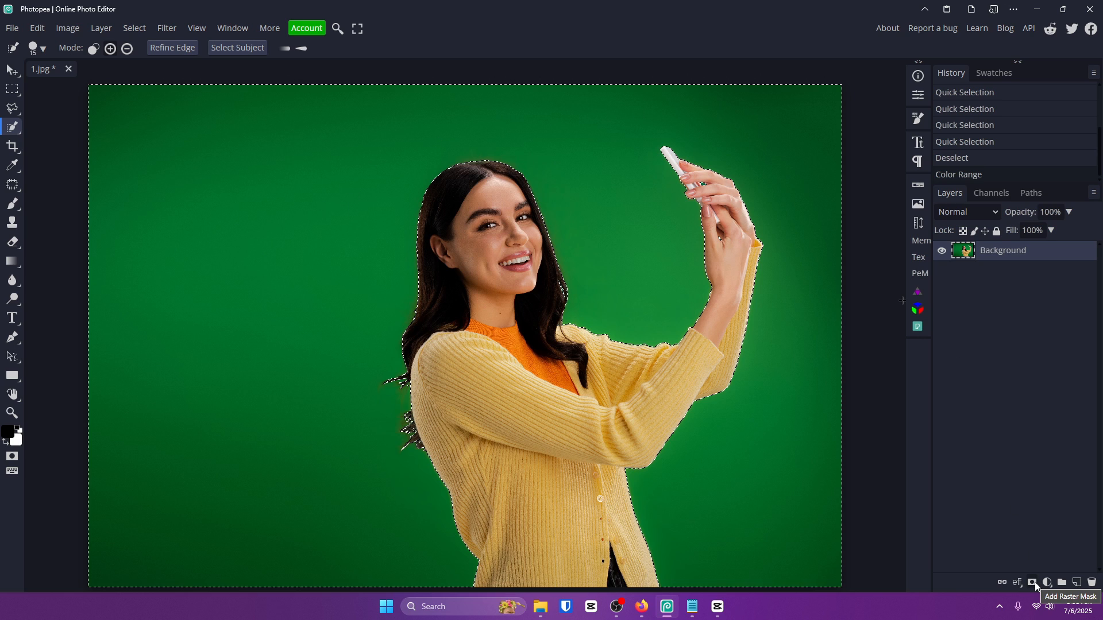
{"action": "left_click", "coordinate": [1033, 583]}
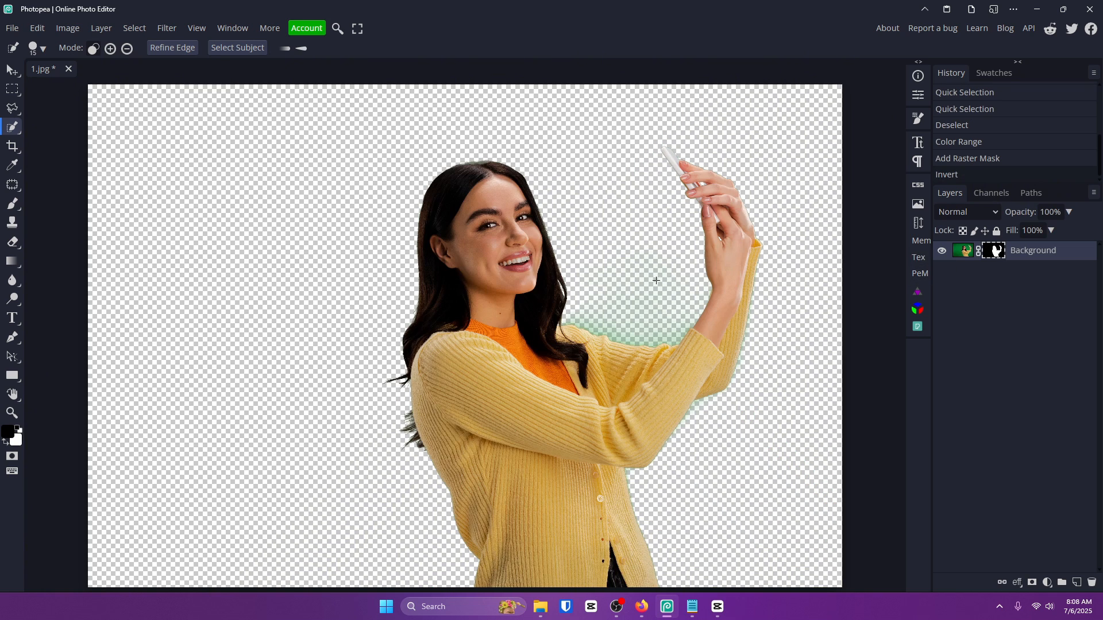
Zoom in and brush black on the layer mask over the haze beside the arm.
{"action": "left_click", "coordinate": [12, 413]}
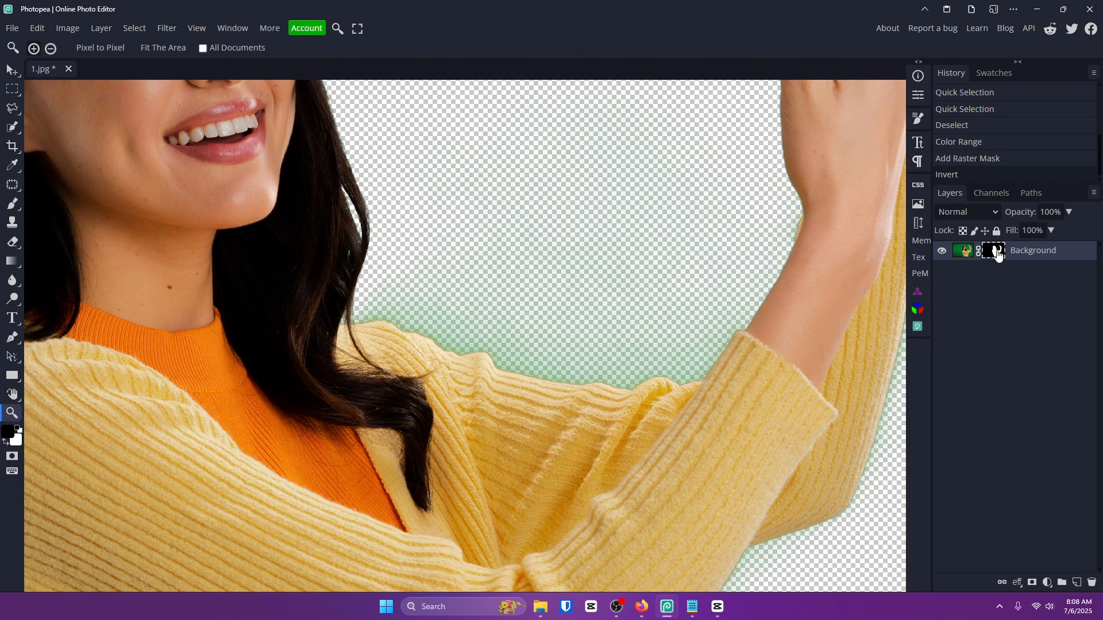
{"action": "left_click", "coordinate": [12, 204]}
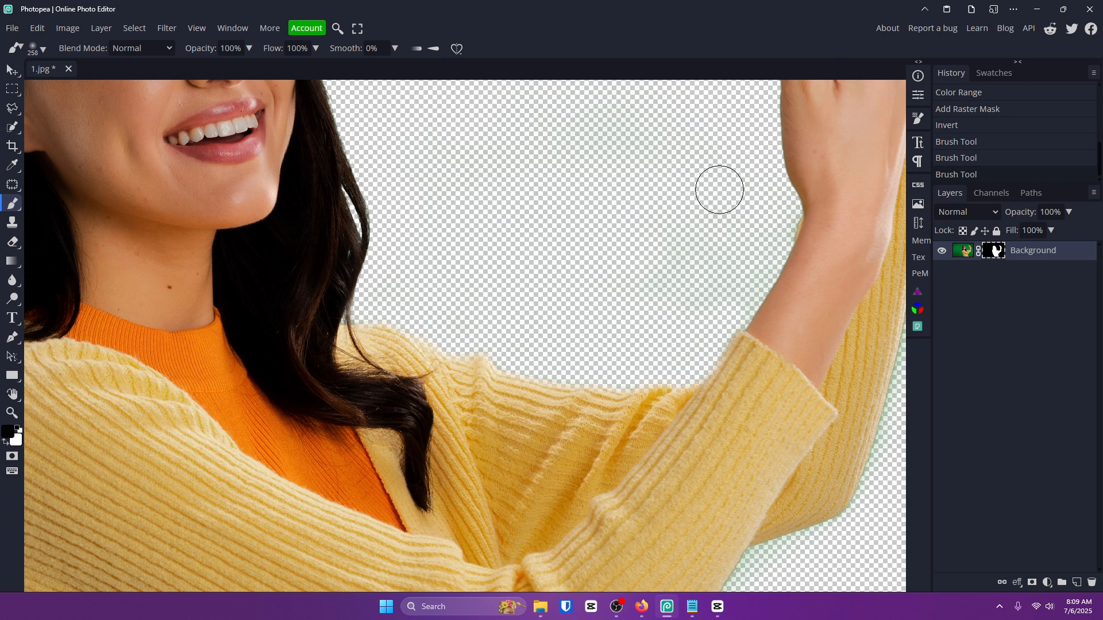
{"action": "left_click", "coordinate": [12, 413]}
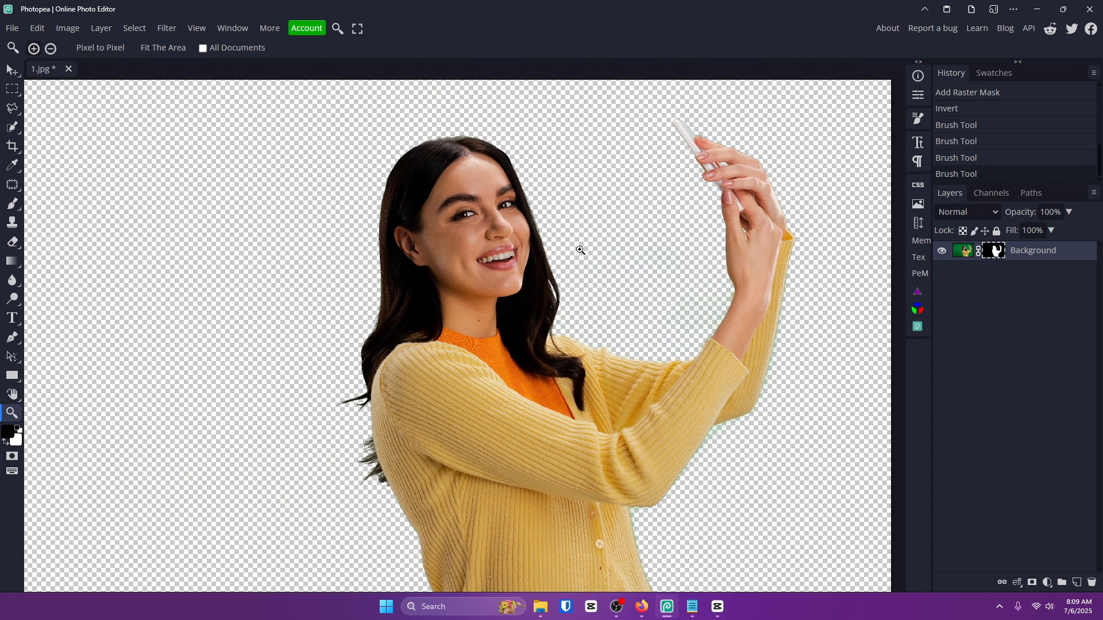
Trial an 11 px Minimum radius, then return History to the inverted mask state.
{"action": "left_click", "coordinate": [166, 29]}
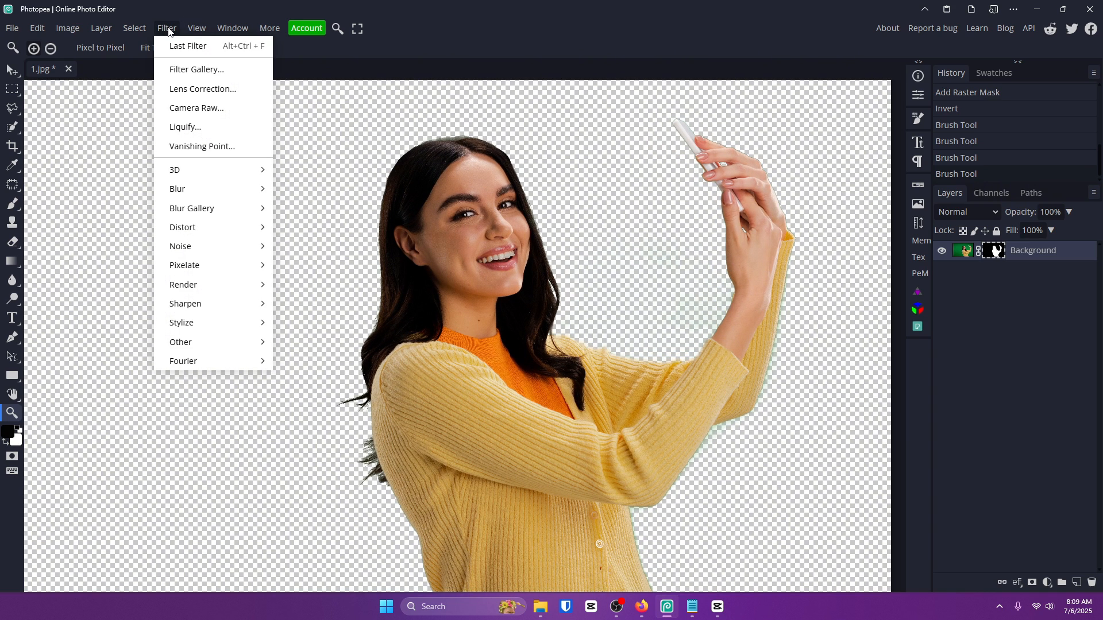
{"action": "mouse_move", "coordinate": [204, 304]}
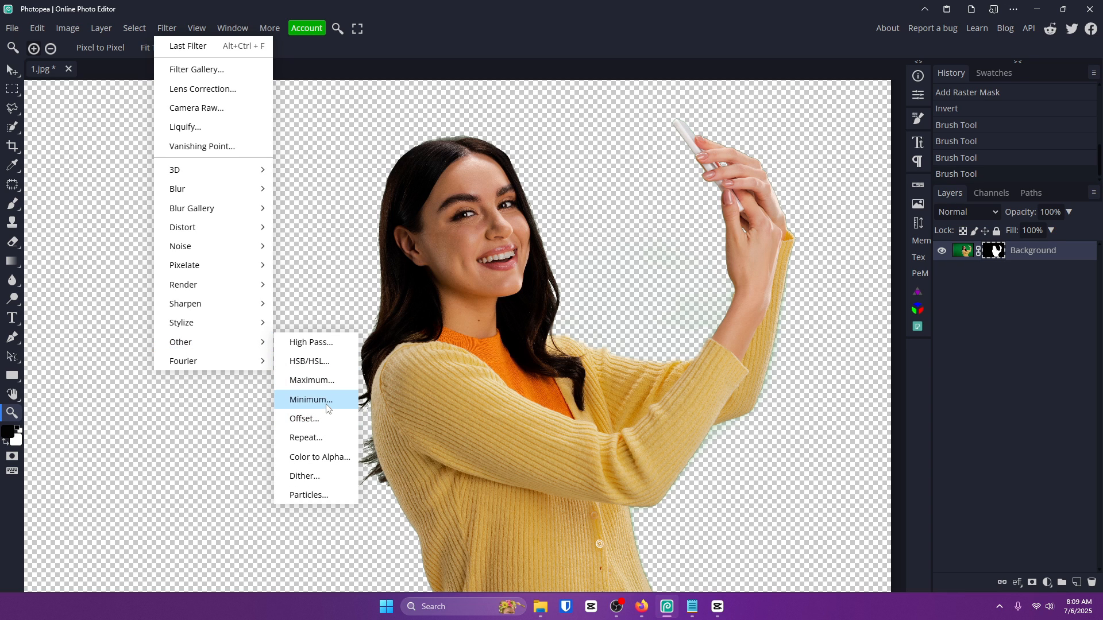
{"action": "left_click", "coordinate": [310, 400]}
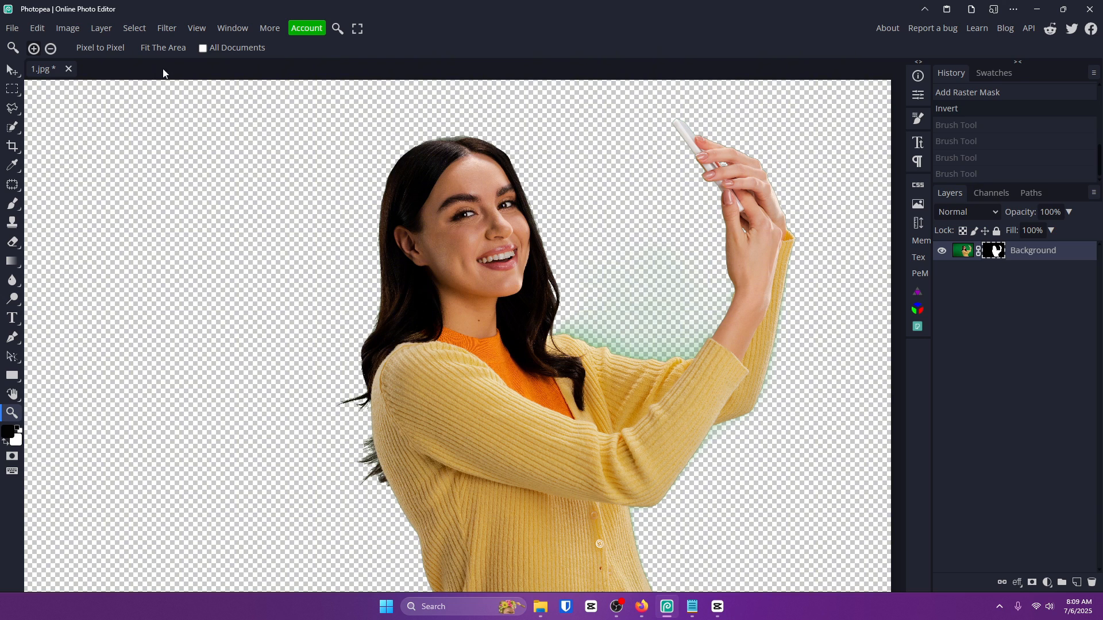
{"action": "left_click", "coordinate": [166, 28]}
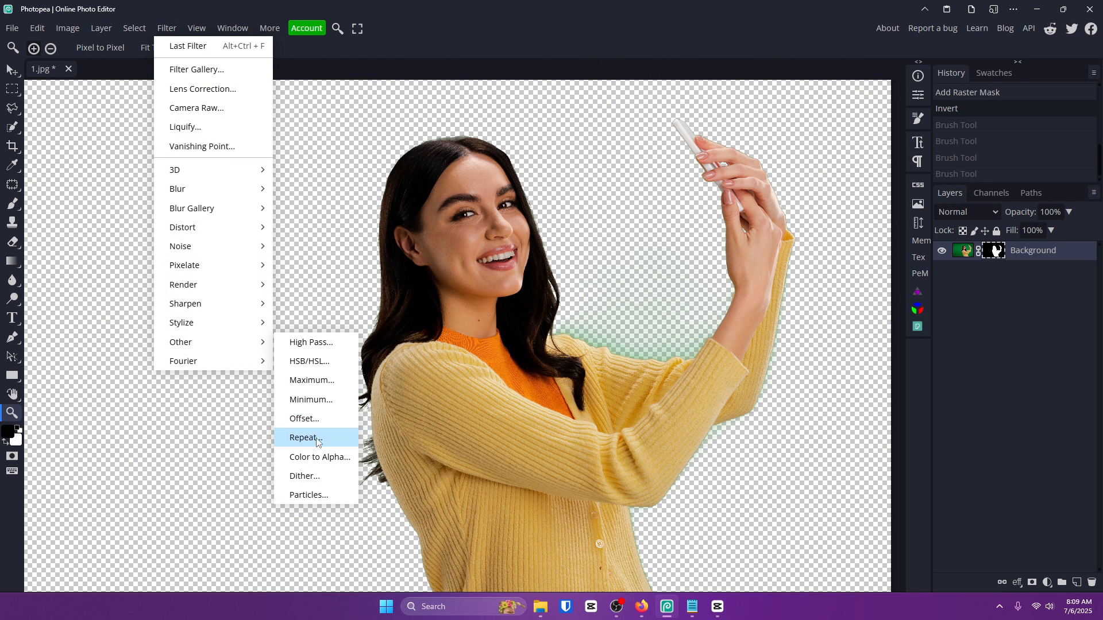
{"action": "left_click", "coordinate": [311, 400]}
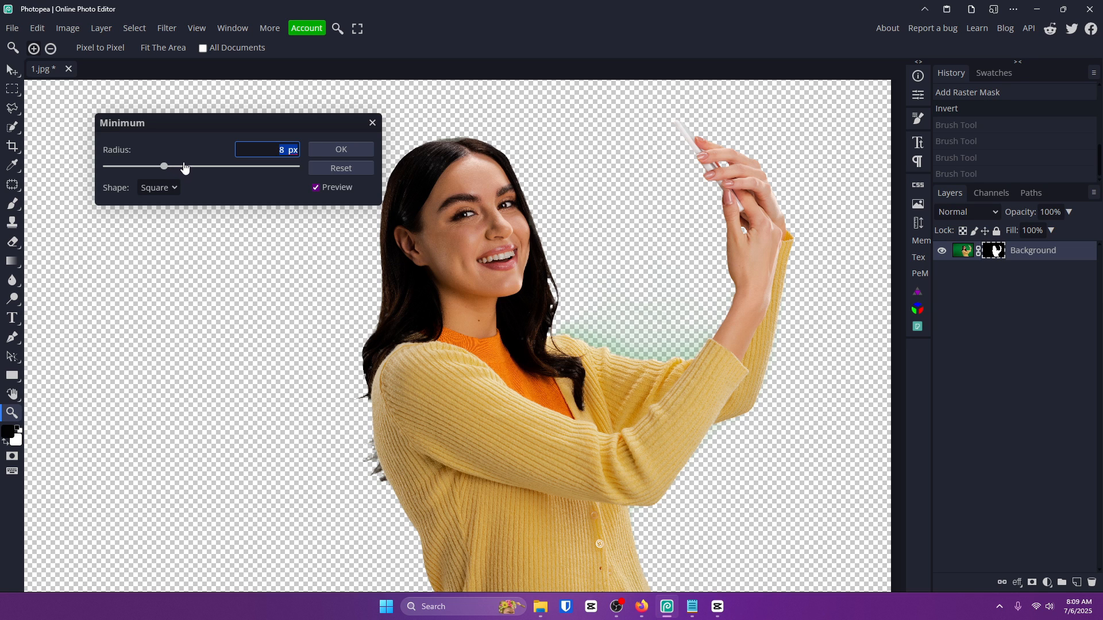
{"action": "left_click_drag", "start_coordinate": [165, 166], "coordinate": [172, 166]}
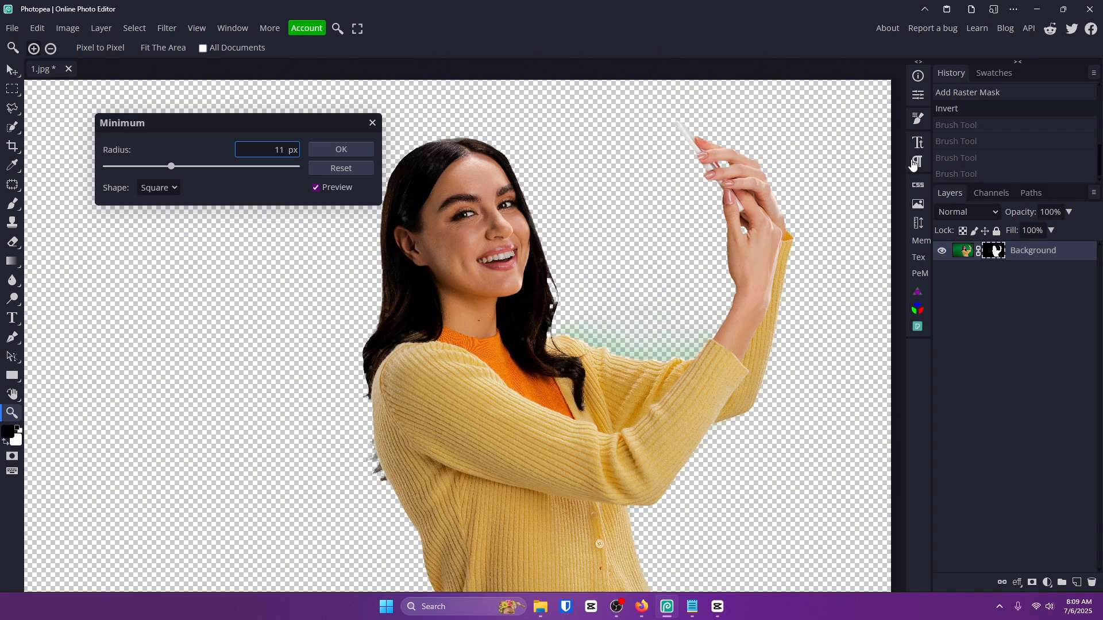
{"action": "mouse_move", "coordinate": [373, 123]}
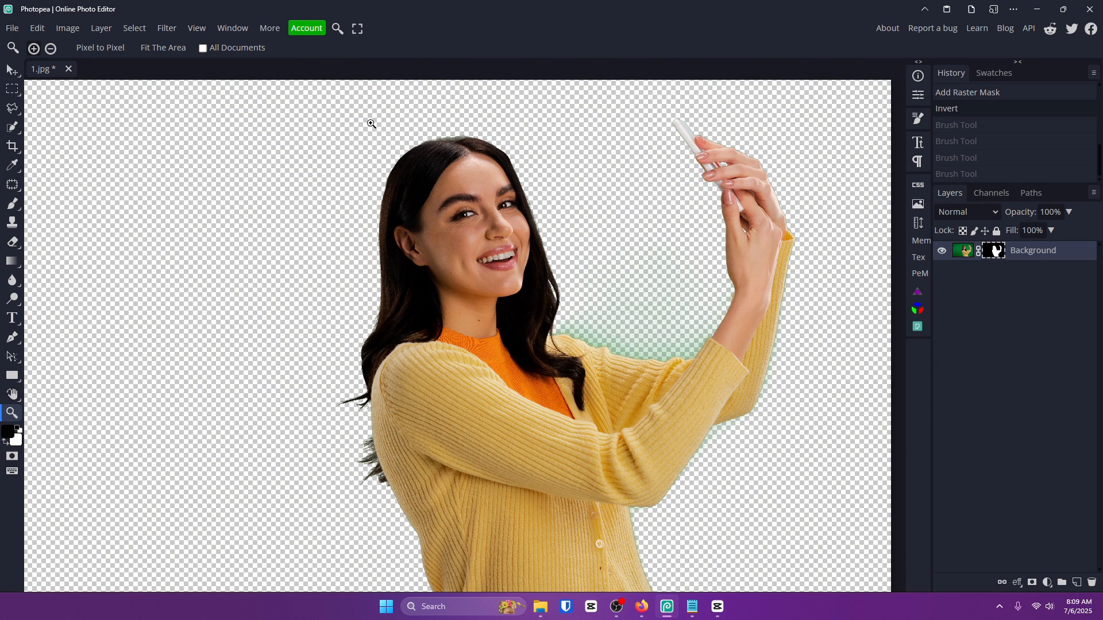
{"action": "left_click", "coordinate": [947, 109]}
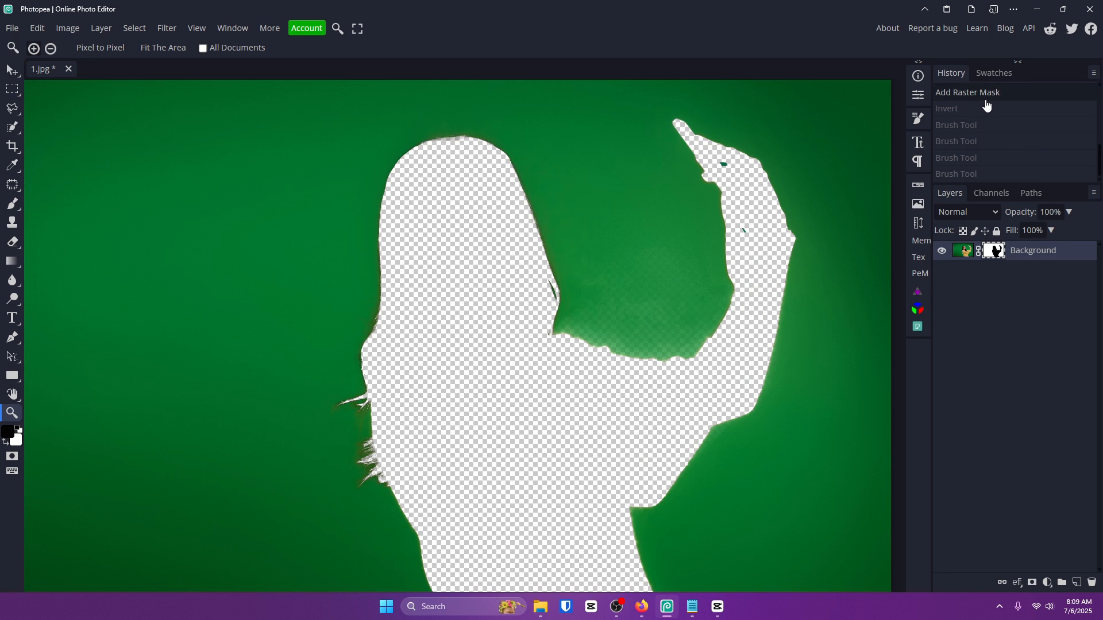
{"action": "left_click", "coordinate": [946, 109]}
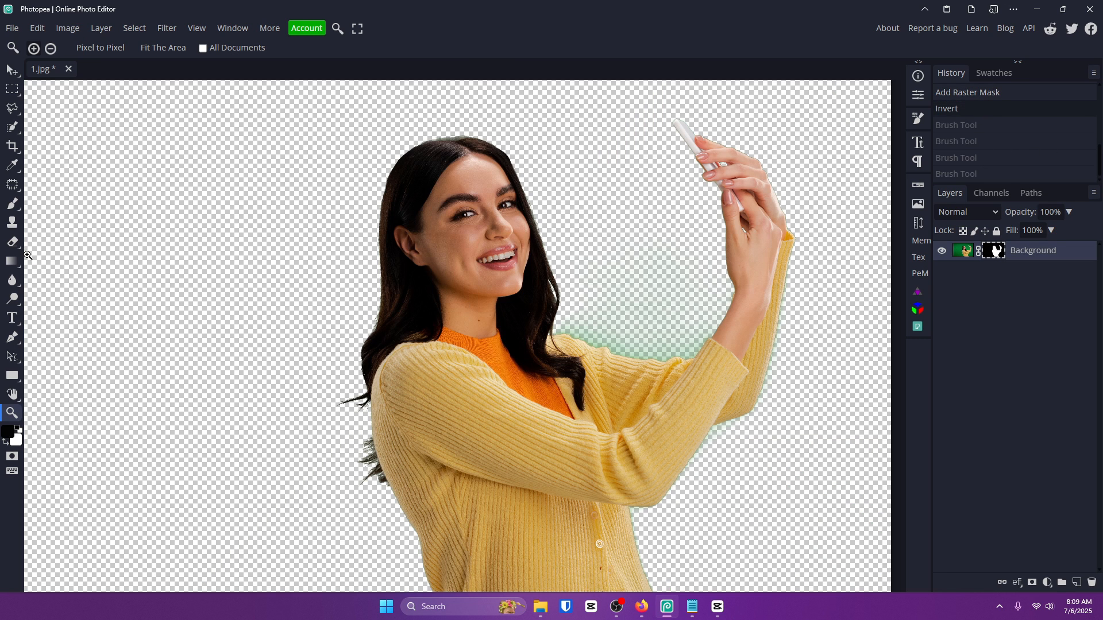
Brush out the arm haze on the mask, apply a 0.6 px Minimum filter, and fit to view.
{"action": "left_click", "coordinate": [12, 204]}
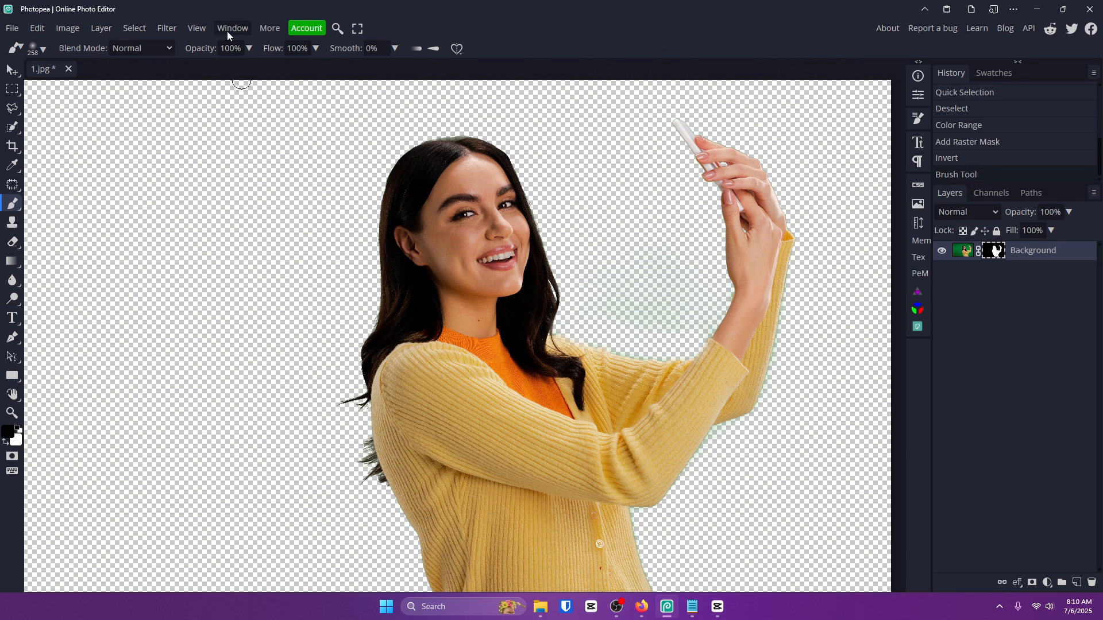
{"action": "left_click", "coordinate": [166, 29]}
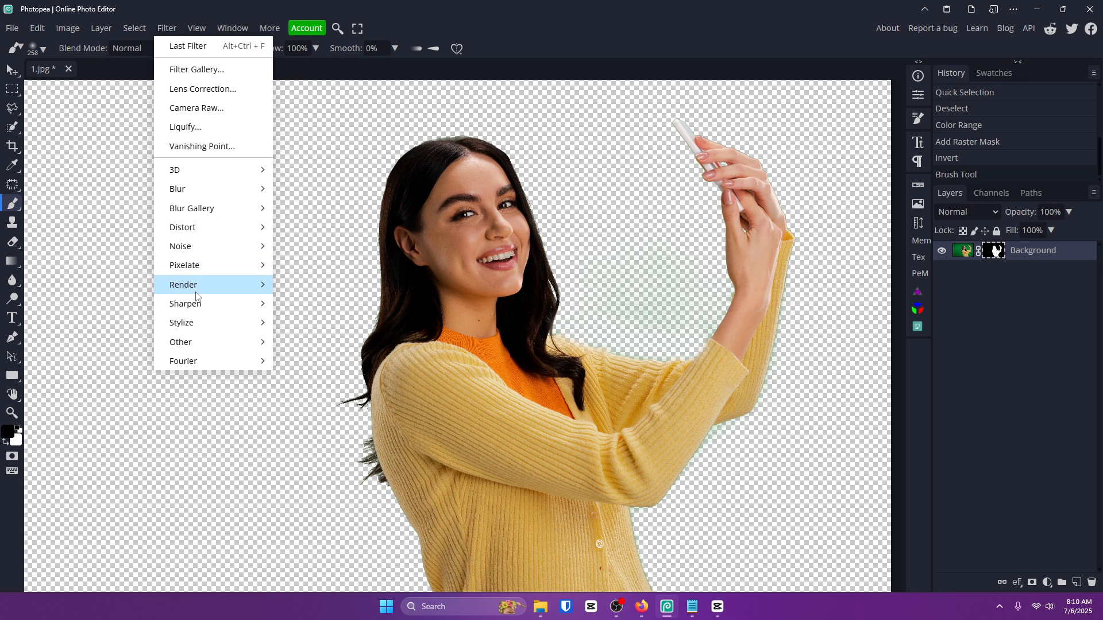
{"action": "mouse_move", "coordinate": [180, 342]}
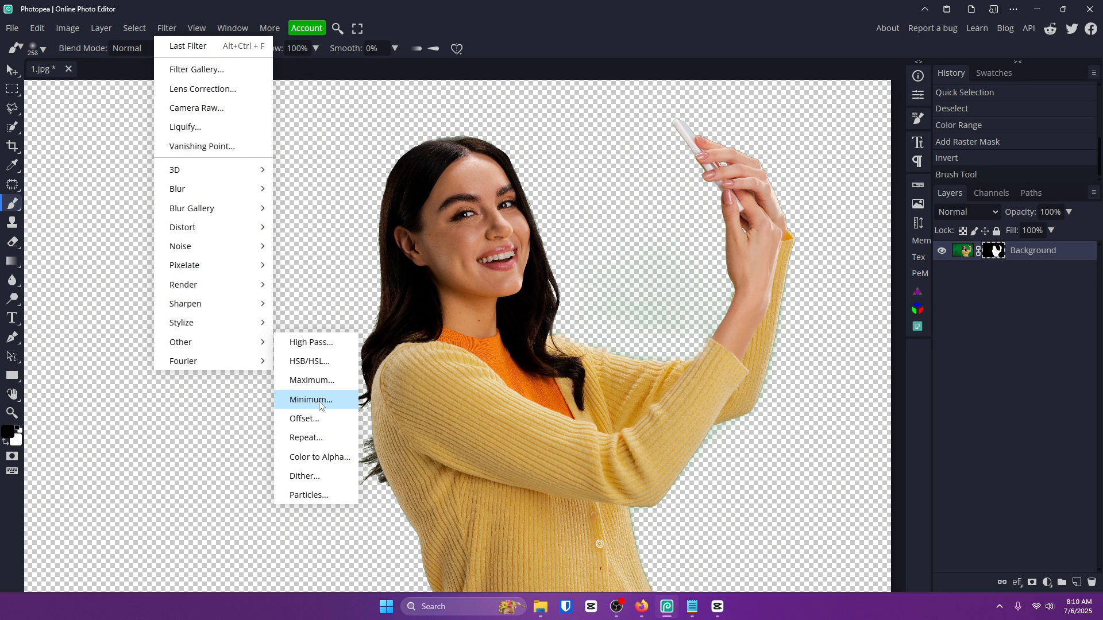
{"action": "left_click", "coordinate": [310, 400]}
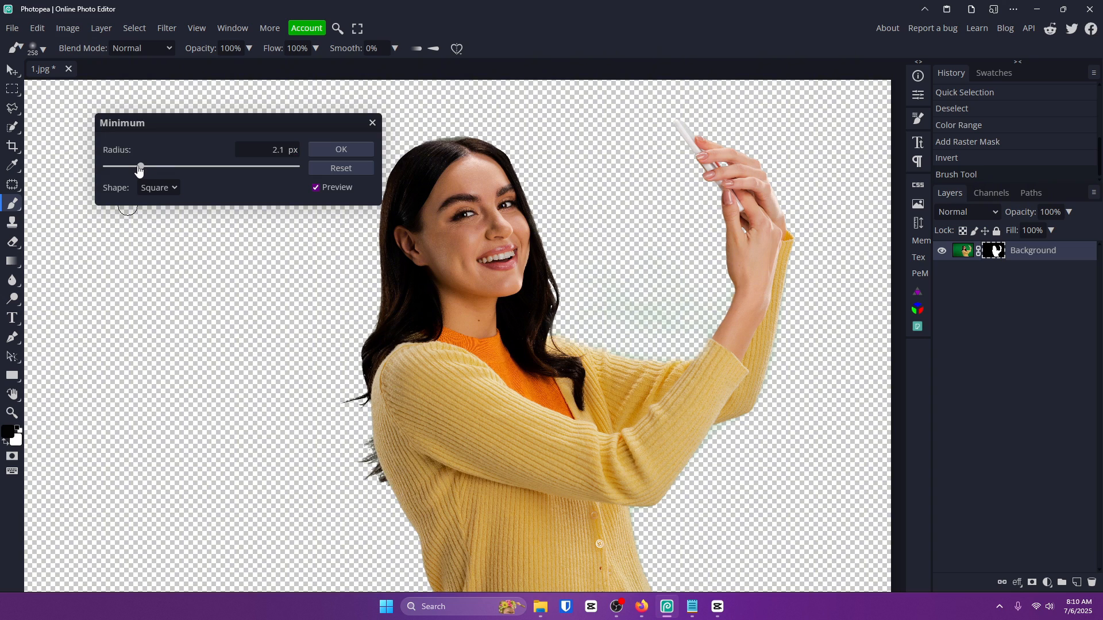
{"action": "left_click_drag", "start_coordinate": [139, 167], "coordinate": [132, 167]}
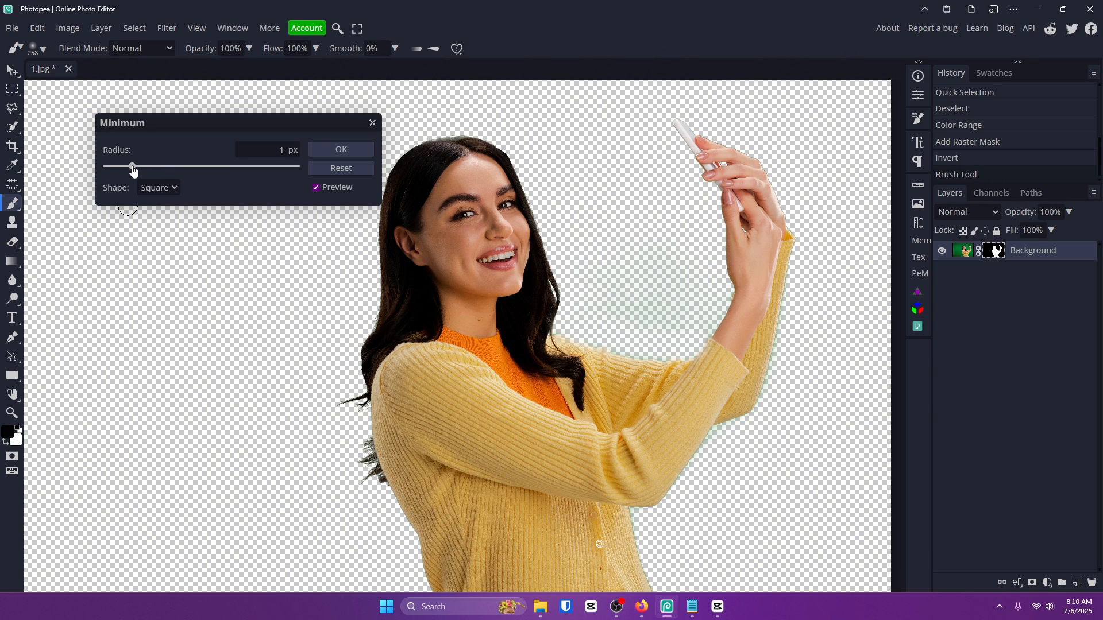
{"action": "left_click_drag", "start_coordinate": [132, 167], "coordinate": [127, 167]}
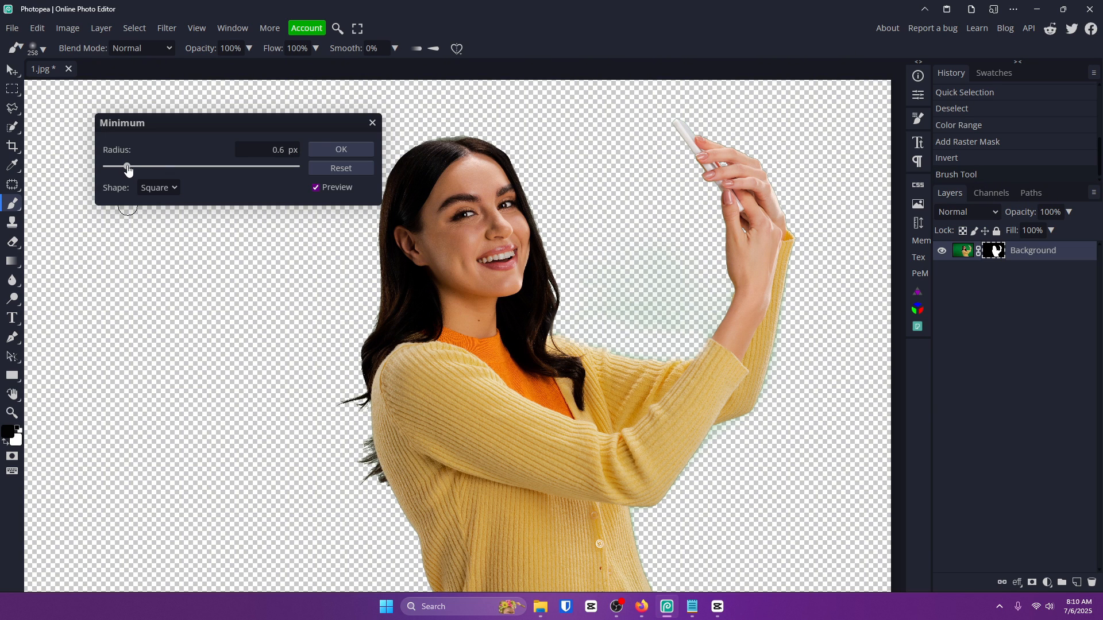
{"action": "left_click", "coordinate": [340, 149]}
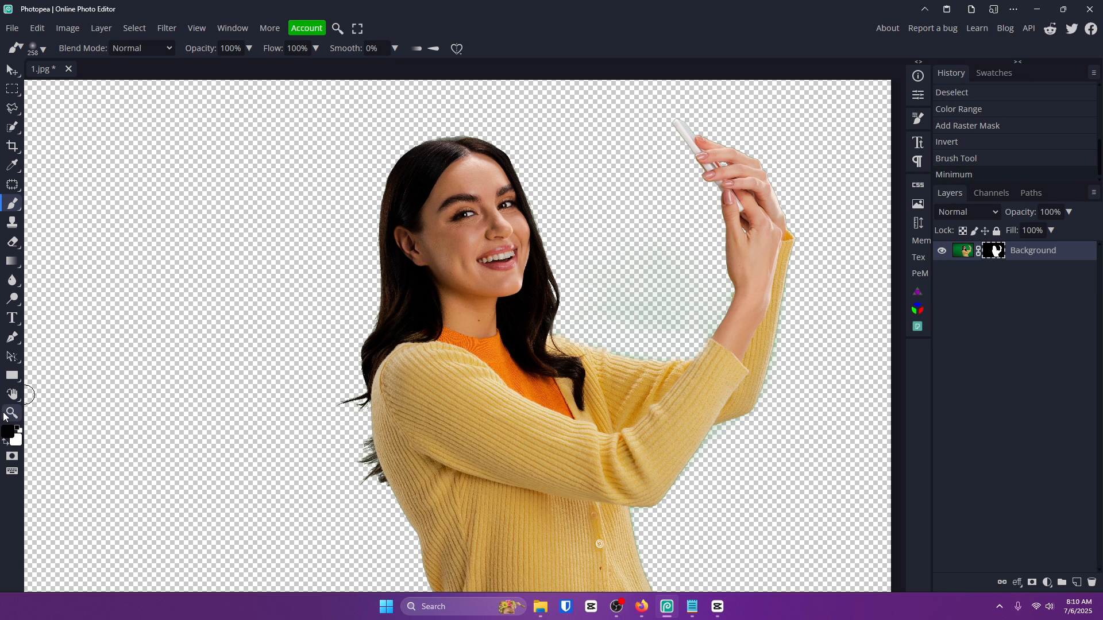
{"action": "left_click", "coordinate": [12, 414]}
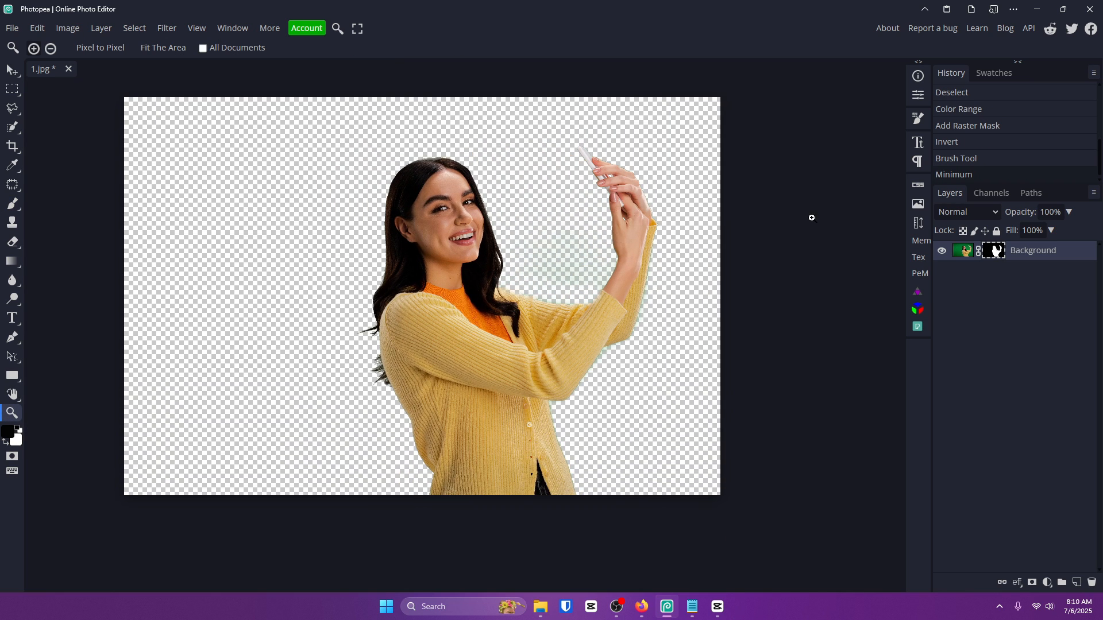
Nudge the woman left with the Move tool and choose PNG export.
{"action": "left_click", "coordinate": [11, 69]}
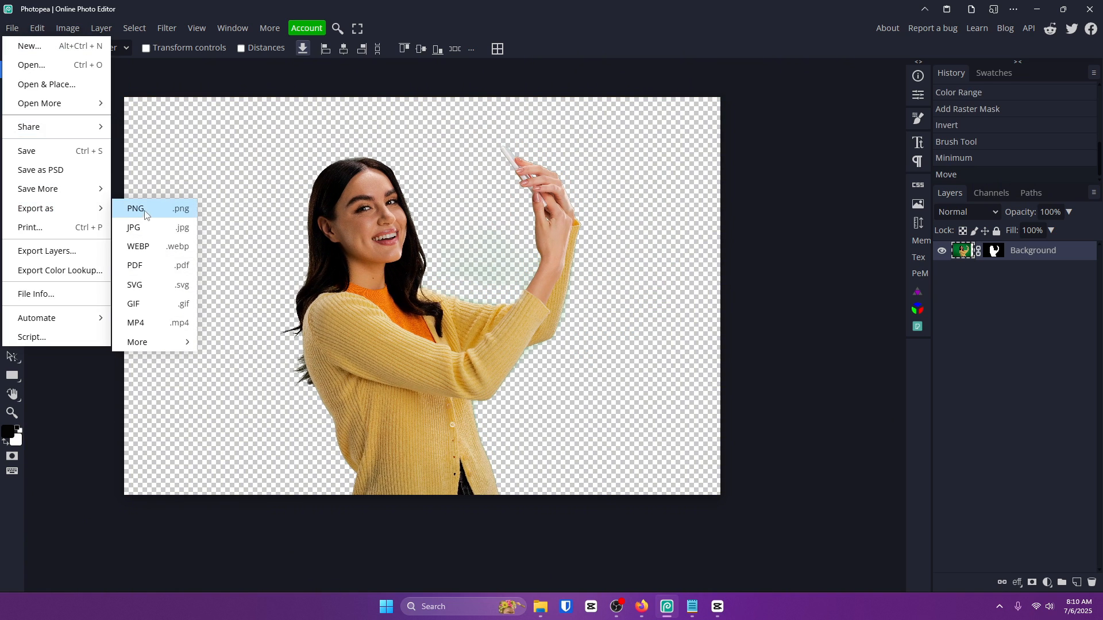
{"action": "mouse_move", "coordinate": [706, 196]}
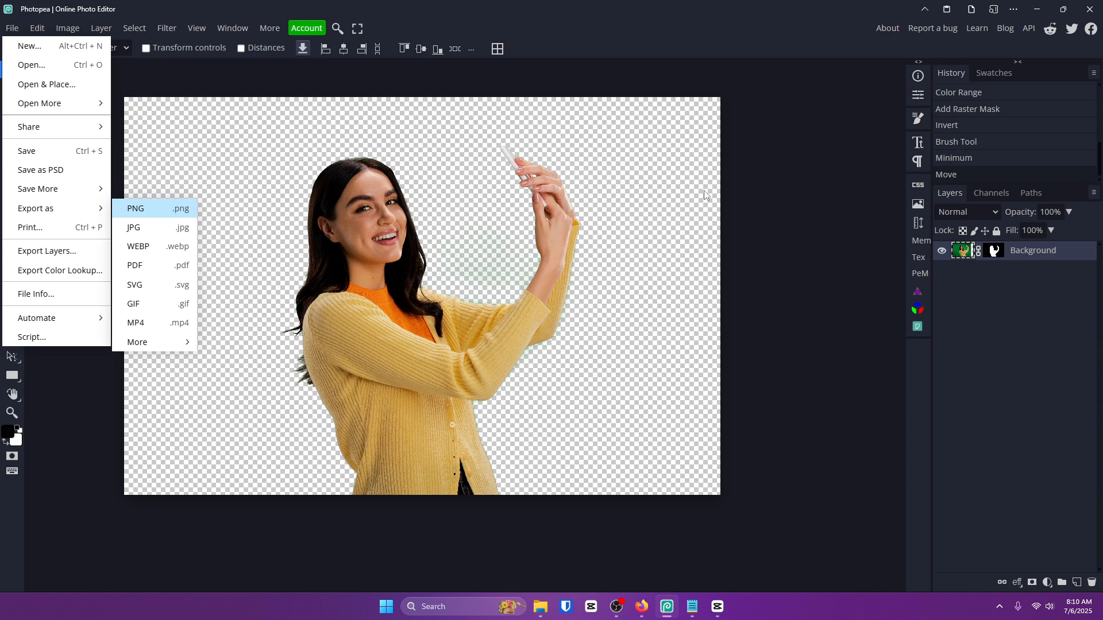
{"action": "left_click", "coordinate": [135, 208]}
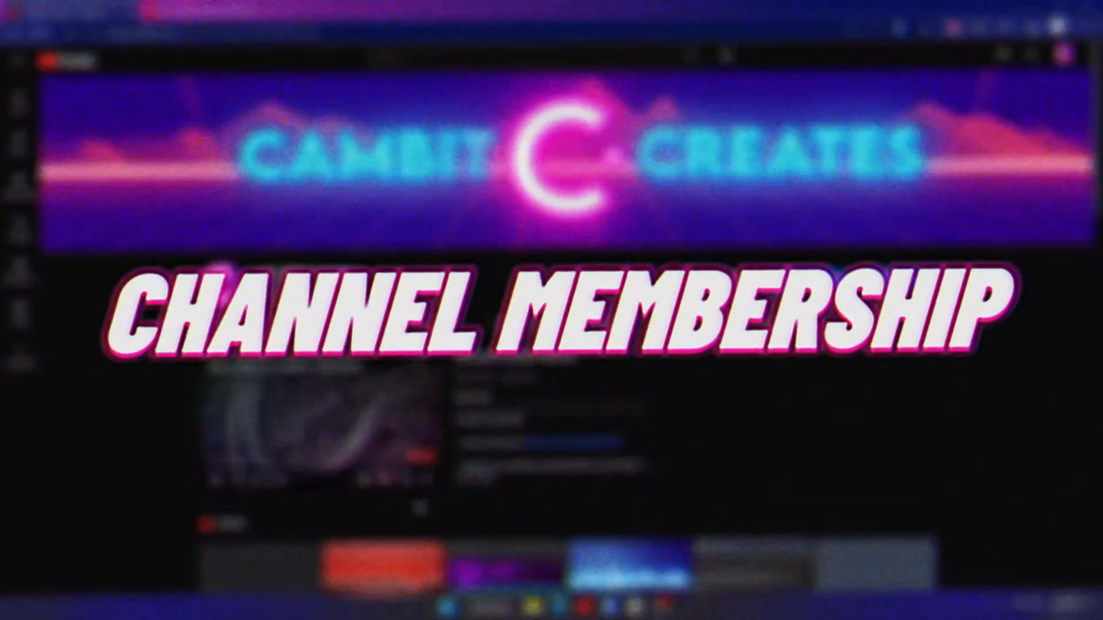
{"action": "left_click", "coordinate": [842, 255]}
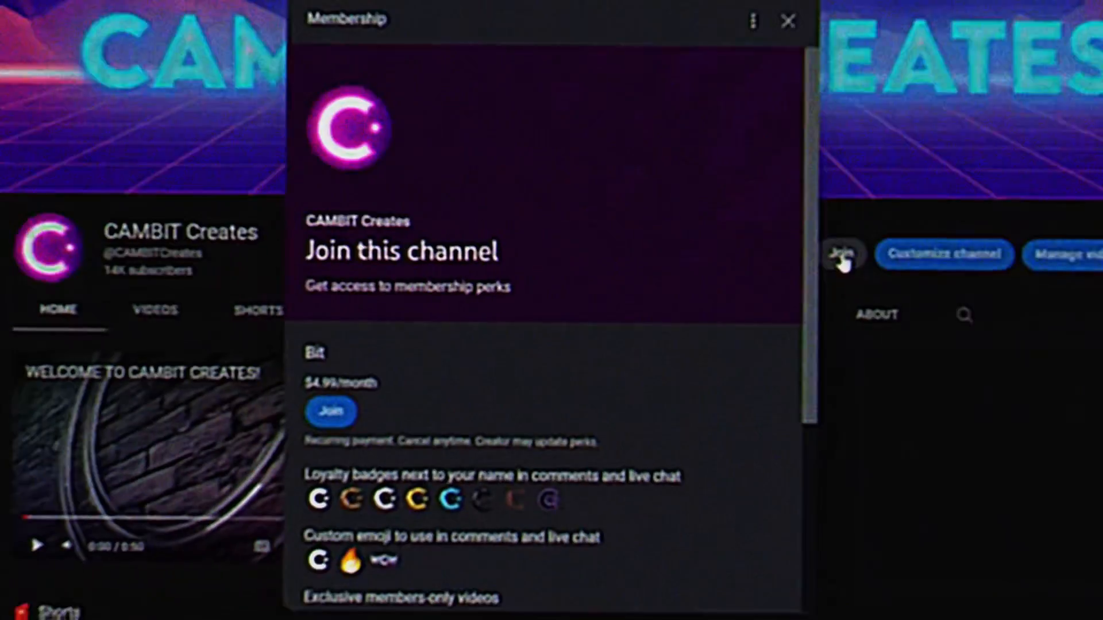
{"action": "left_click", "coordinate": [788, 21]}
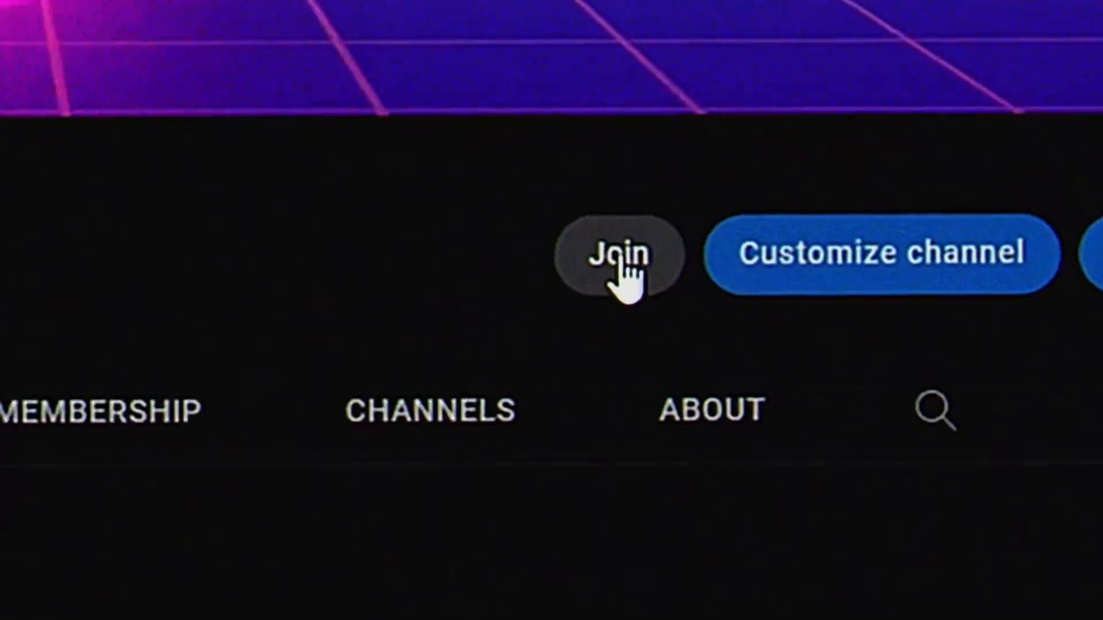